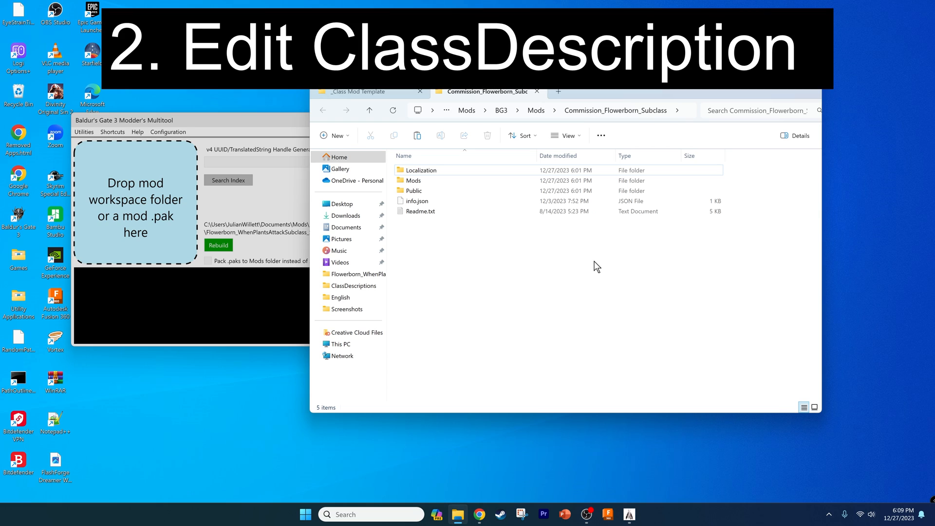
mouse_move(493, 274)
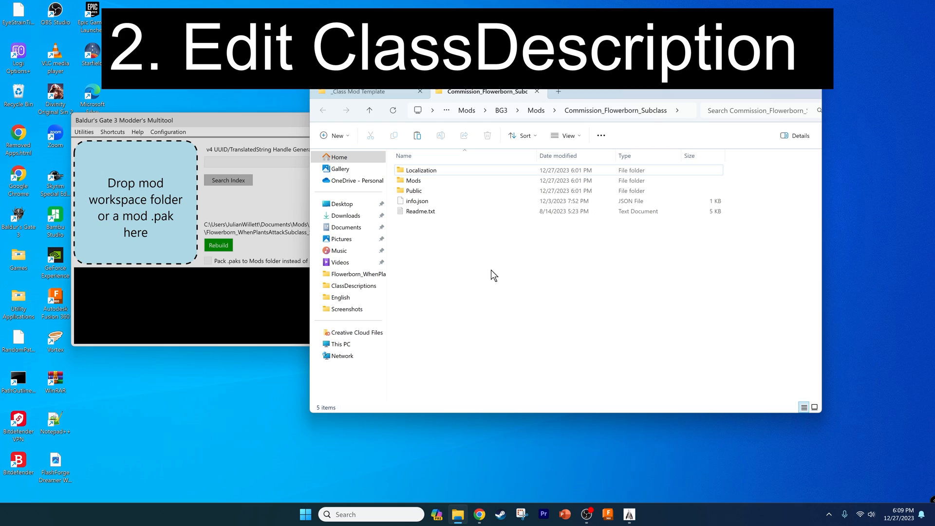
mouse_move(466, 234)
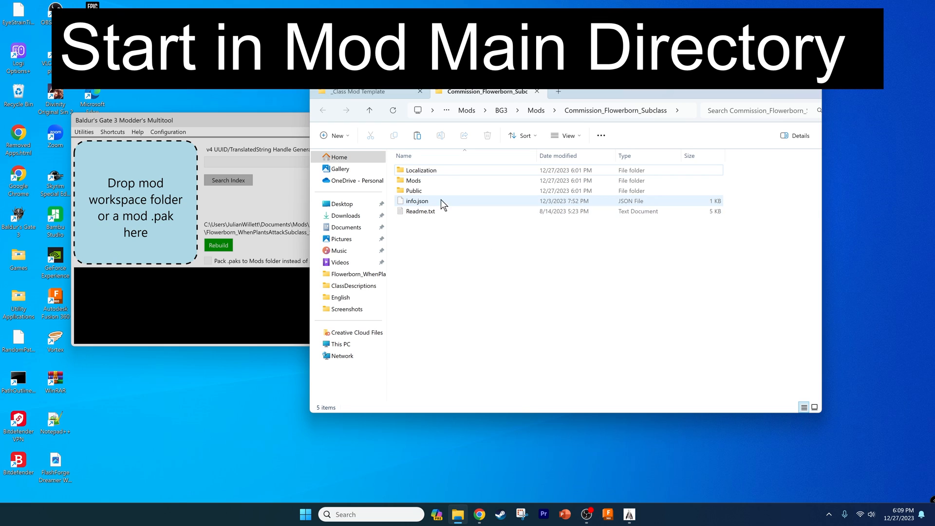
mouse_move(433, 181)
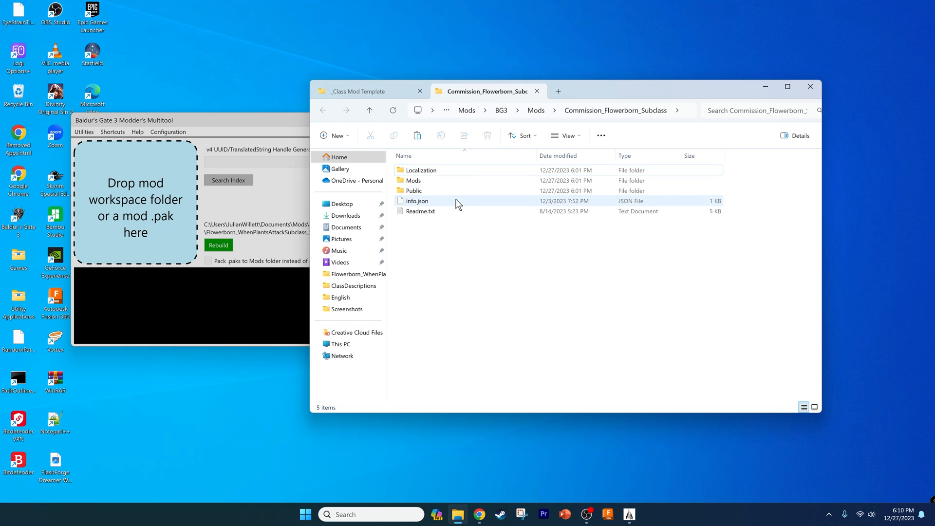
mouse_move(438, 190)
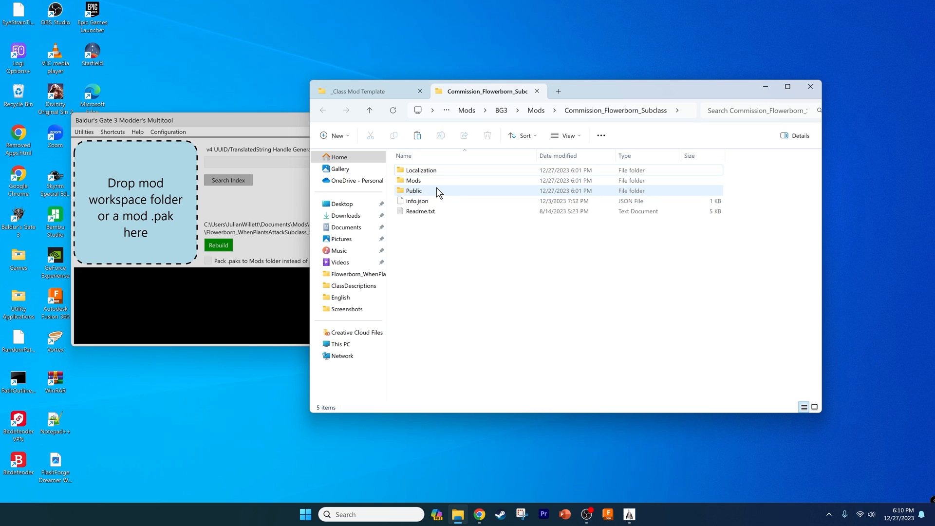
mouse_move(413, 191)
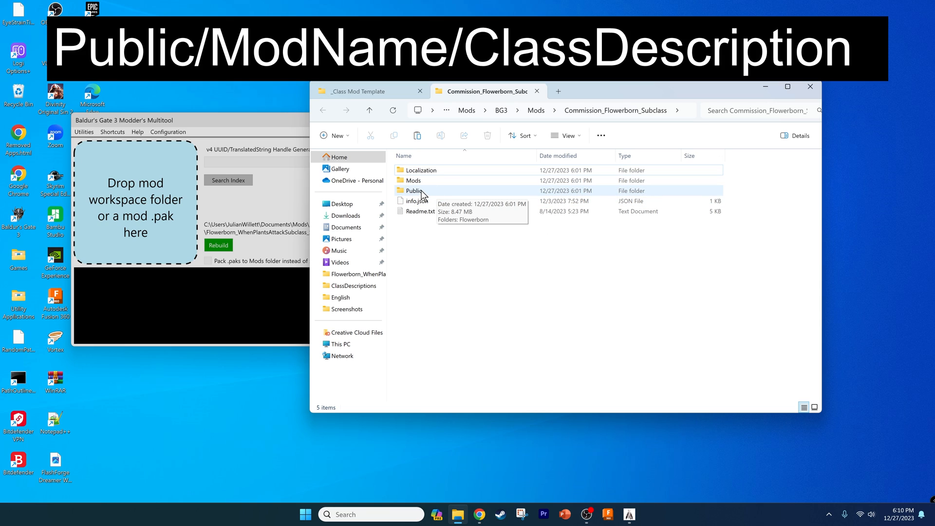
- Open Flowerborn's ClassDescriptions.lsx from Public/Flowerborn/ClassDescriptions in Notepad++
double_click(414, 191)
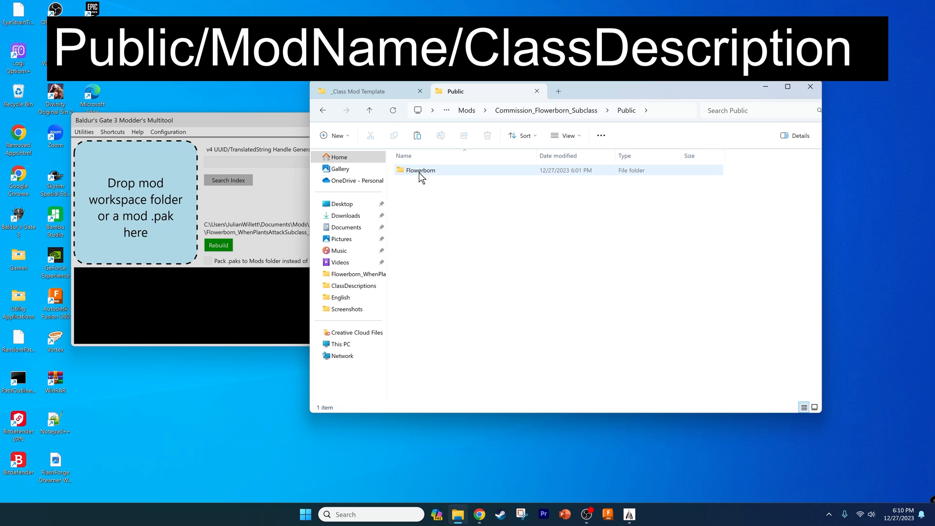
mouse_move(420, 170)
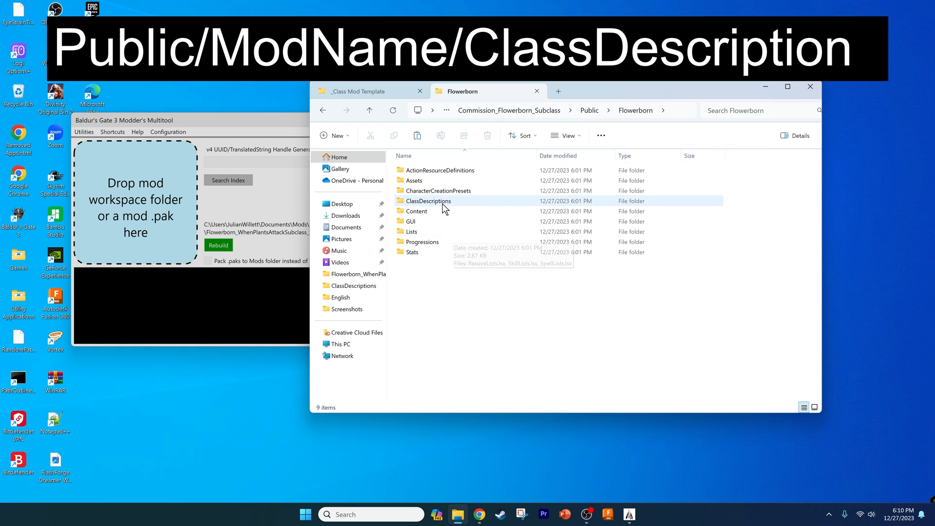
double_click(428, 200)
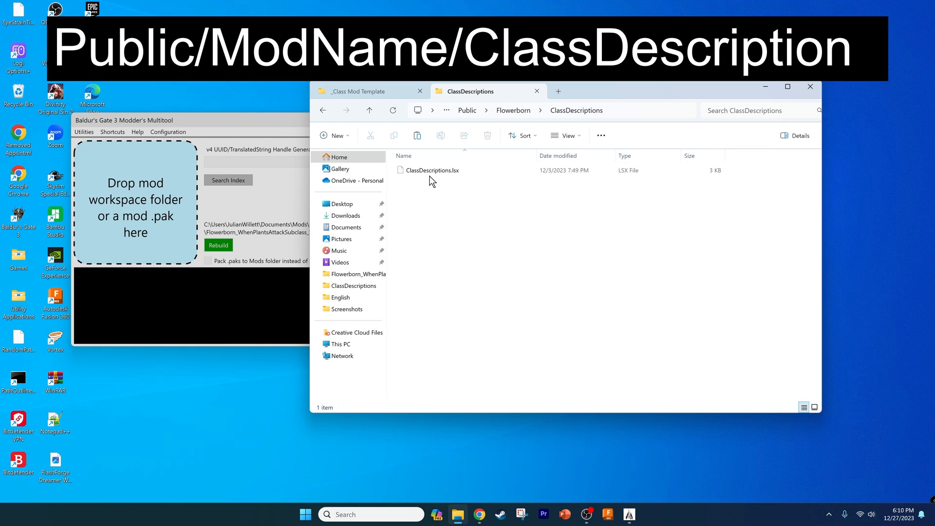
click(433, 170)
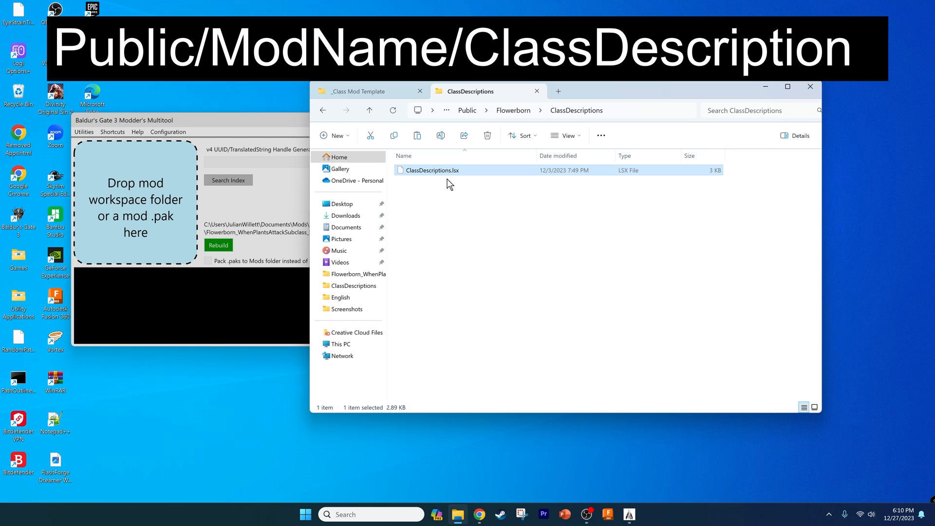
double_click(431, 170)
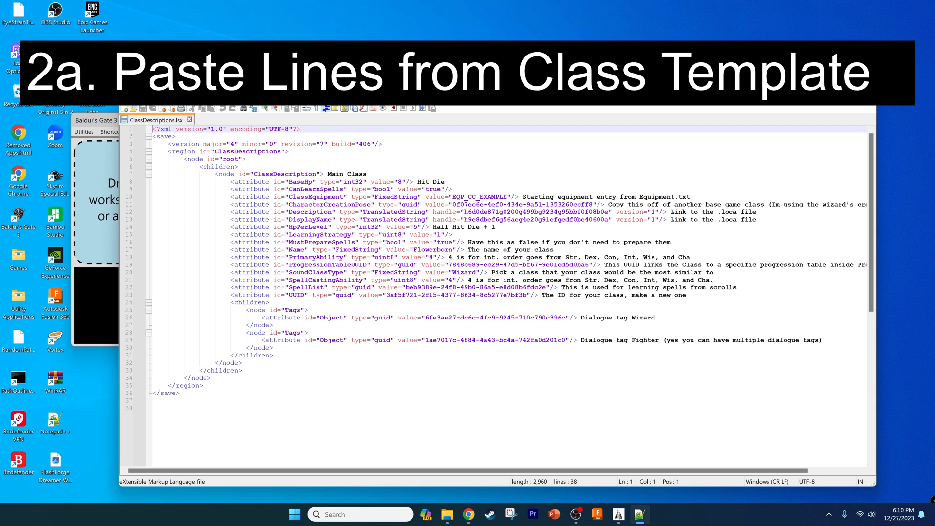
mouse_move(451, 503)
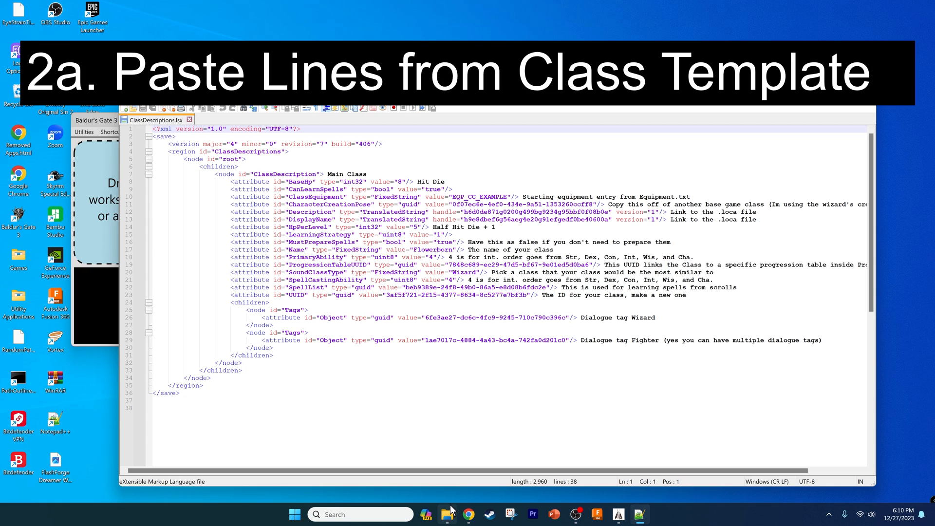
mouse_move(468, 513)
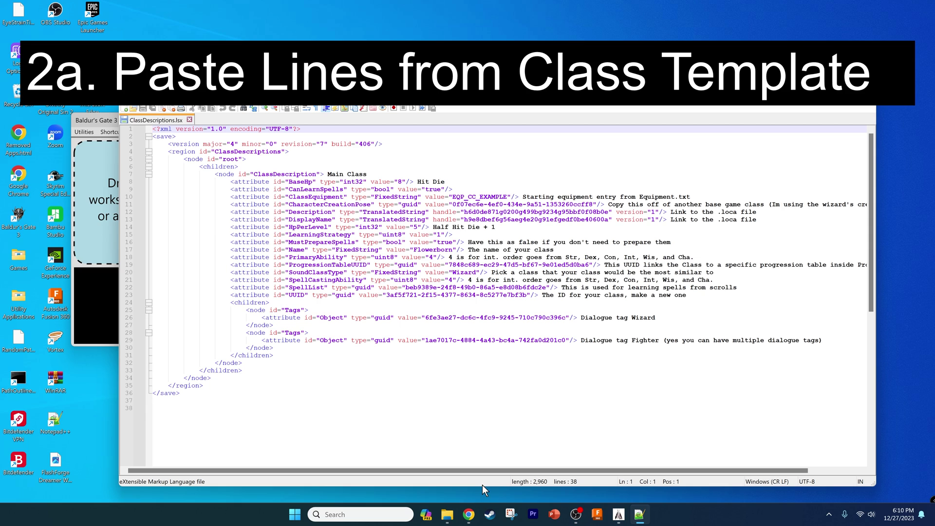
mouse_move(465, 489)
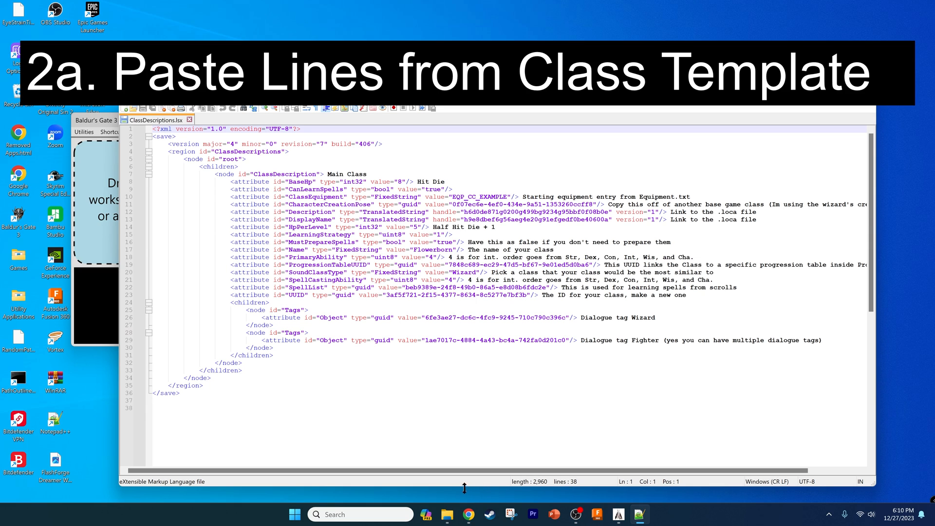
- Review the Flowerborn class descriptions, then switch back to File Explorer
click(447, 514)
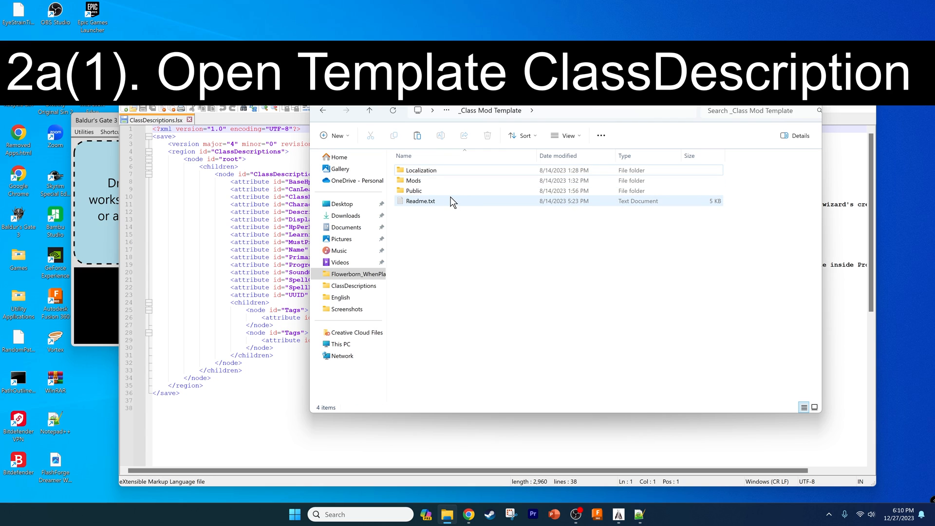
- Open the template's Public/Example/ClassDescriptions/ClassDescriptions.lsx in a second Notepad++ tab
double_click(413, 190)
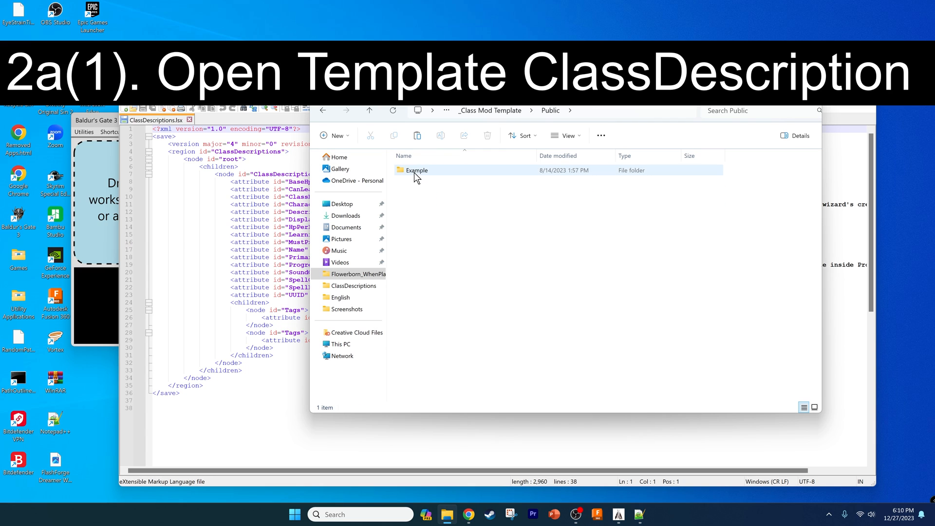
double_click(416, 170)
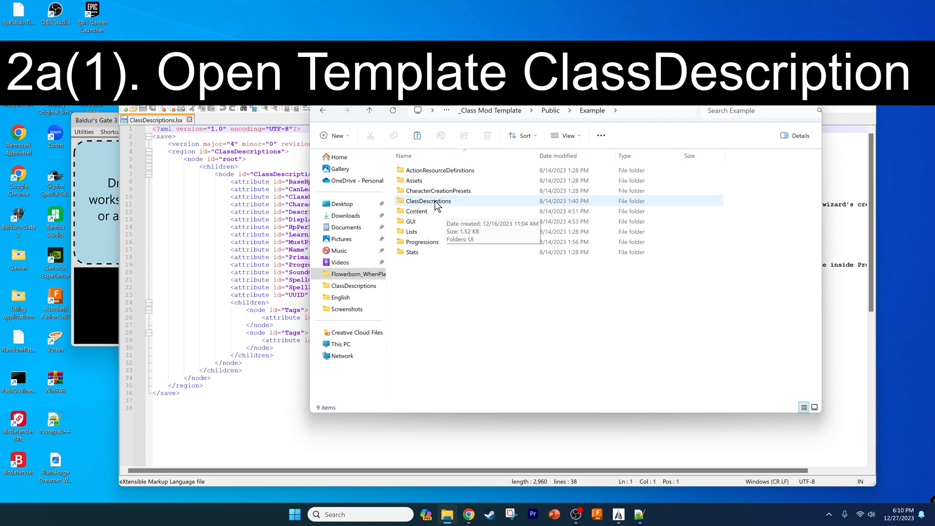
double_click(428, 202)
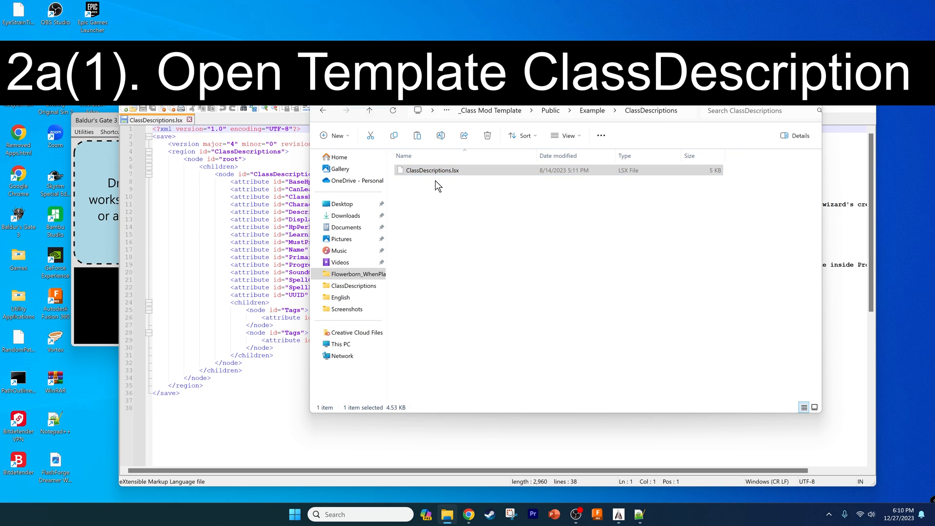
double_click(433, 170)
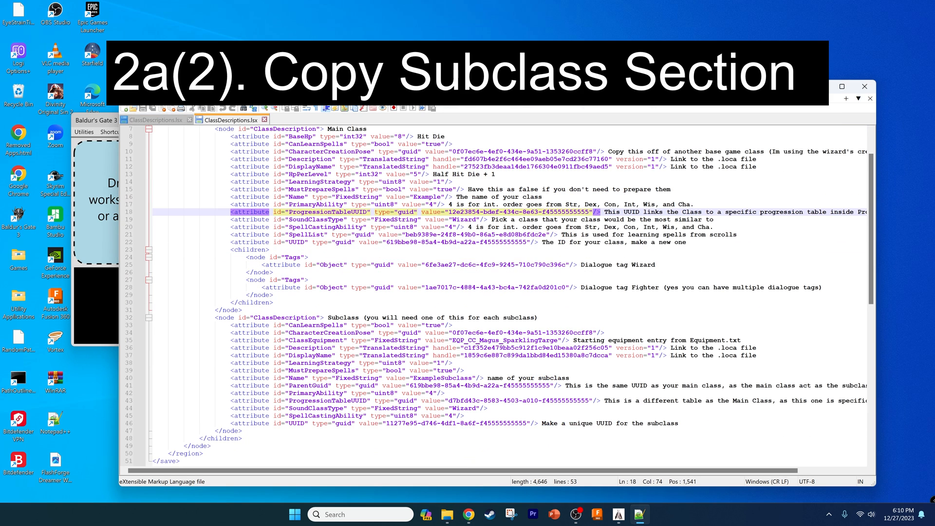
- Paste the template's Subclass node after Flowerborn's main class node
scroll(down, 3)
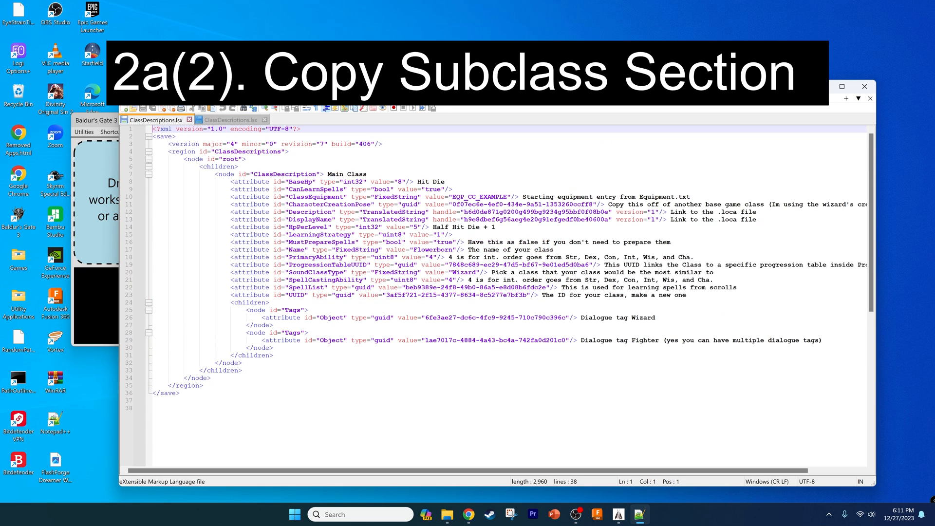
click(242, 362)
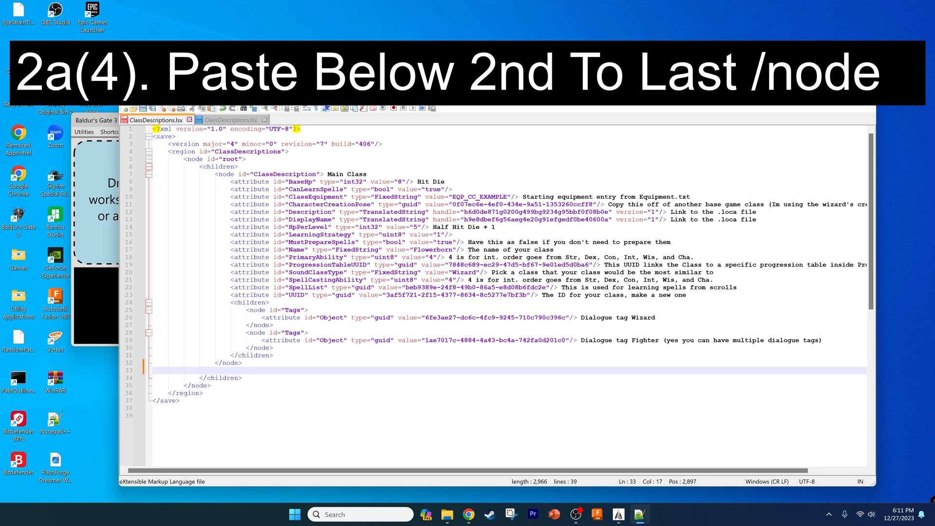
click(226, 362)
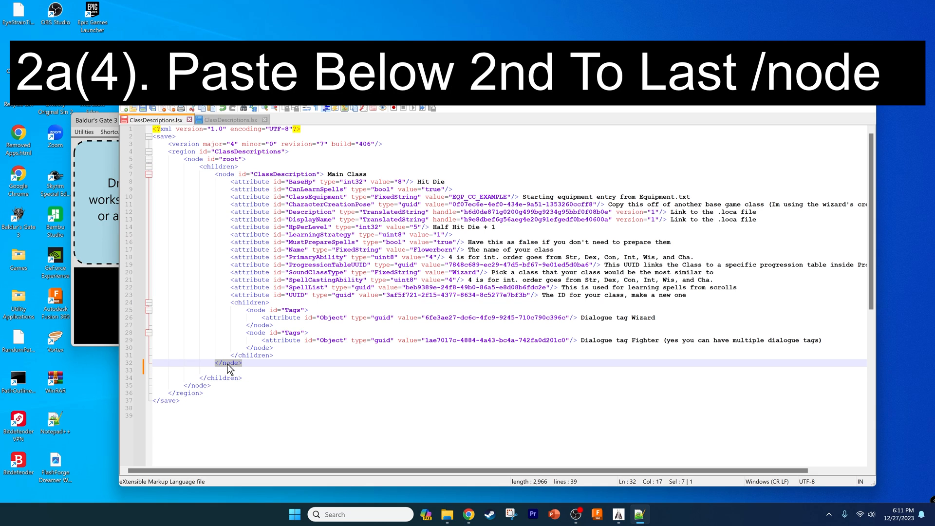
key(ctrl+v)
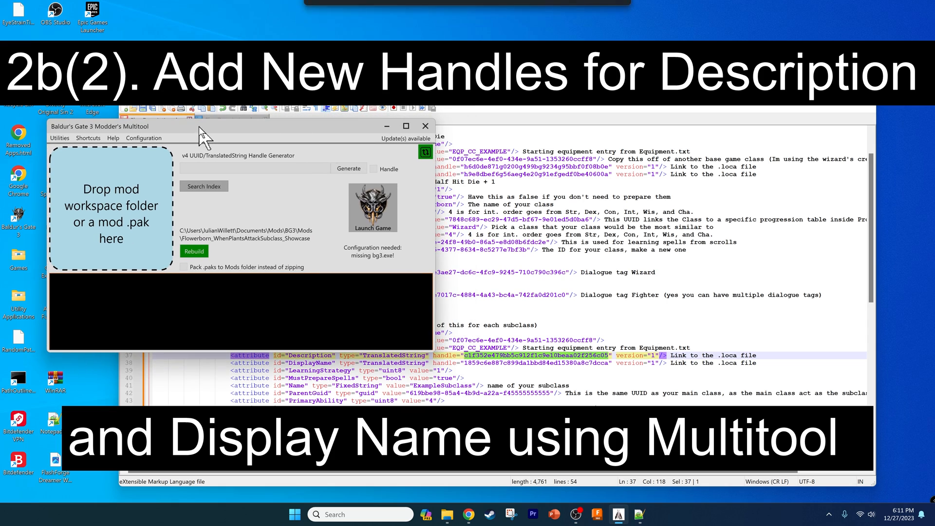
mouse_move(319, 191)
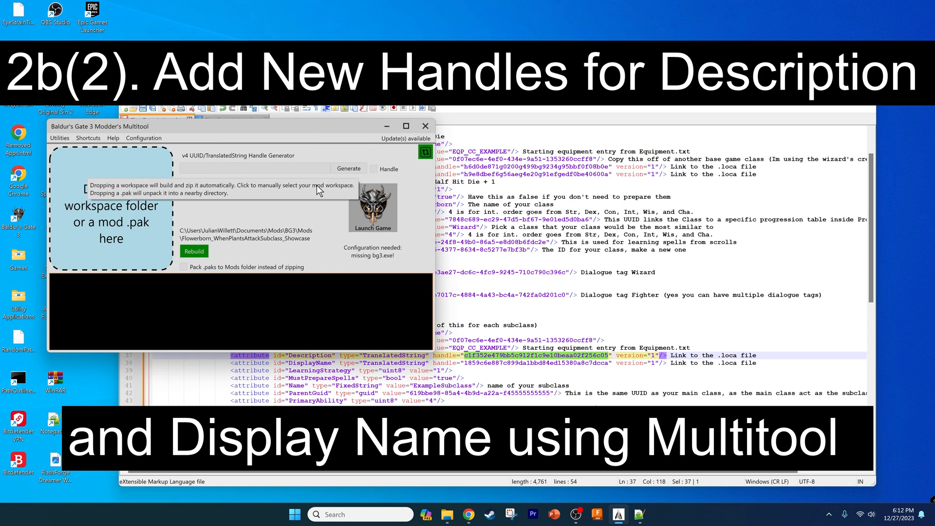
- Generate handles in Multitool for the subclass Description and DisplayName
click(374, 169)
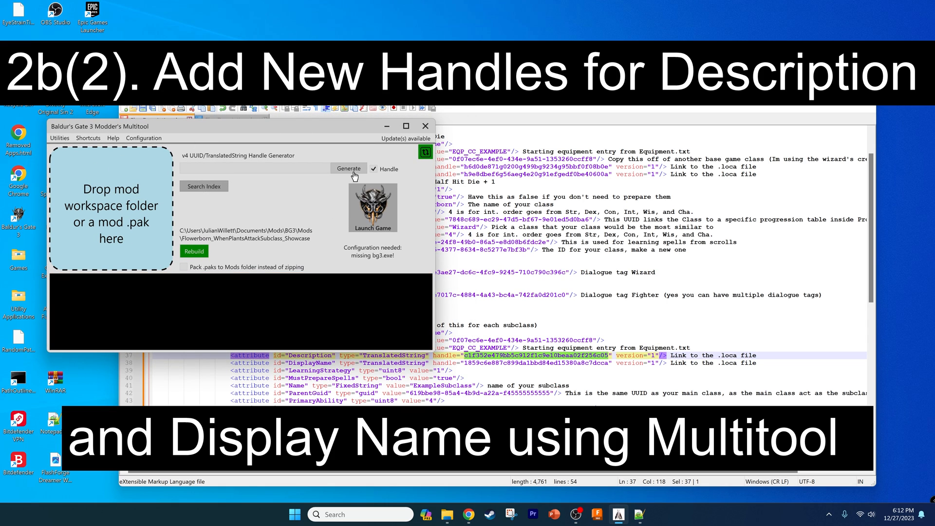
click(348, 168)
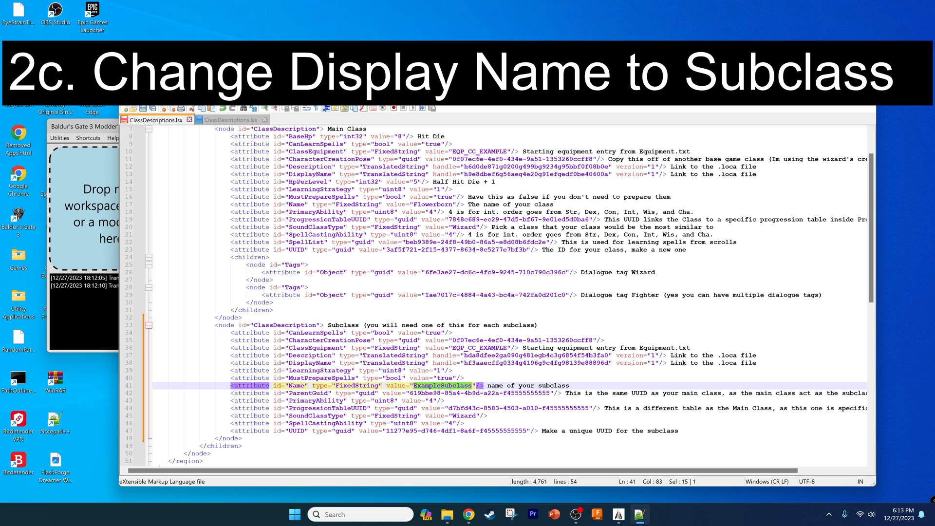
- Replace the subclass Name ExampleSubclass with CombustibleLemonTree
text(CombustibleI)
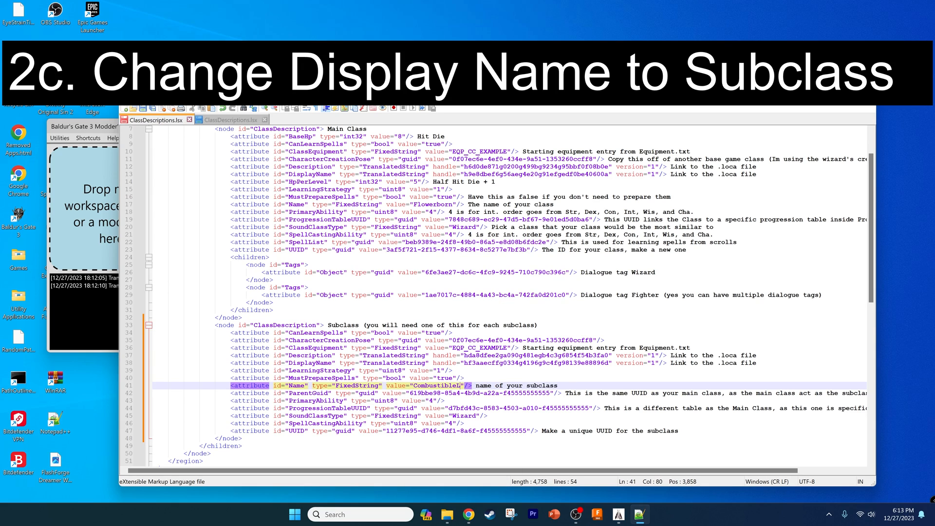
text(LemonTree)
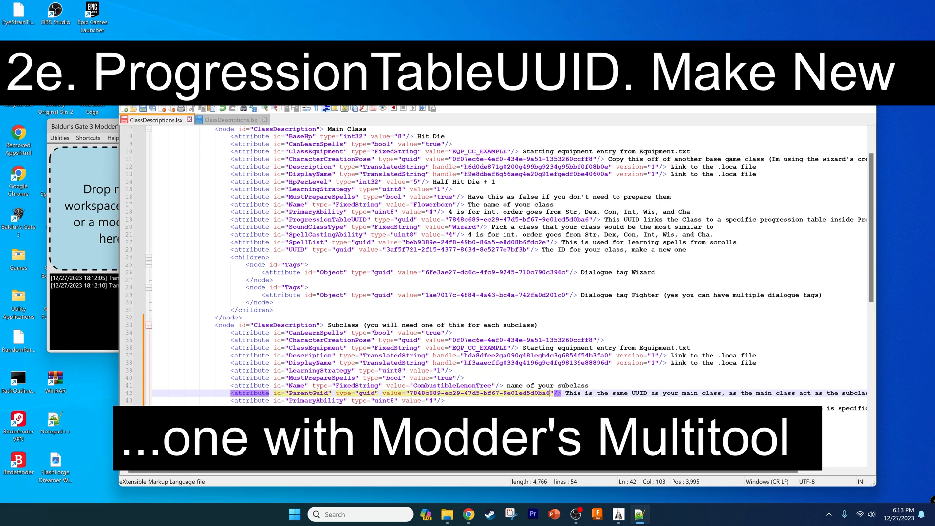
- Generate a v4 UUID in Multitool and use it as the subclass ProgressionTableUUID
click(84, 127)
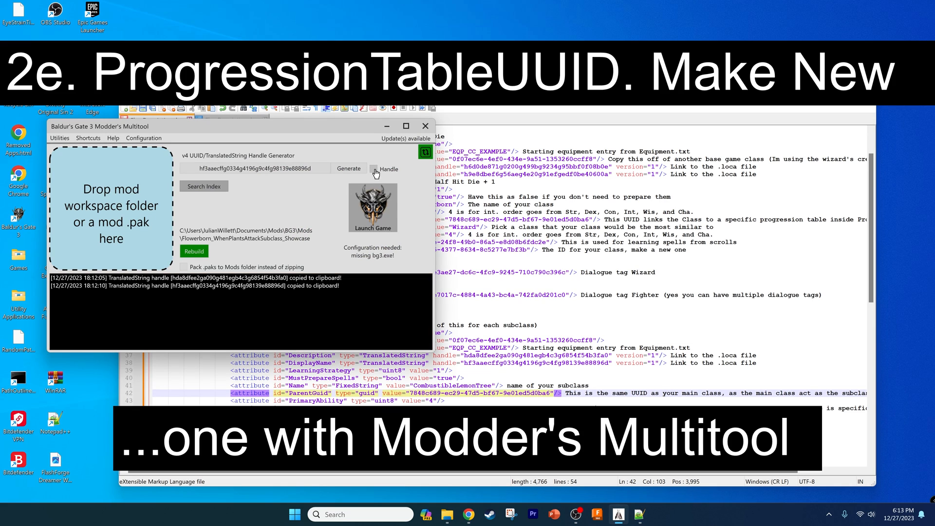
click(348, 168)
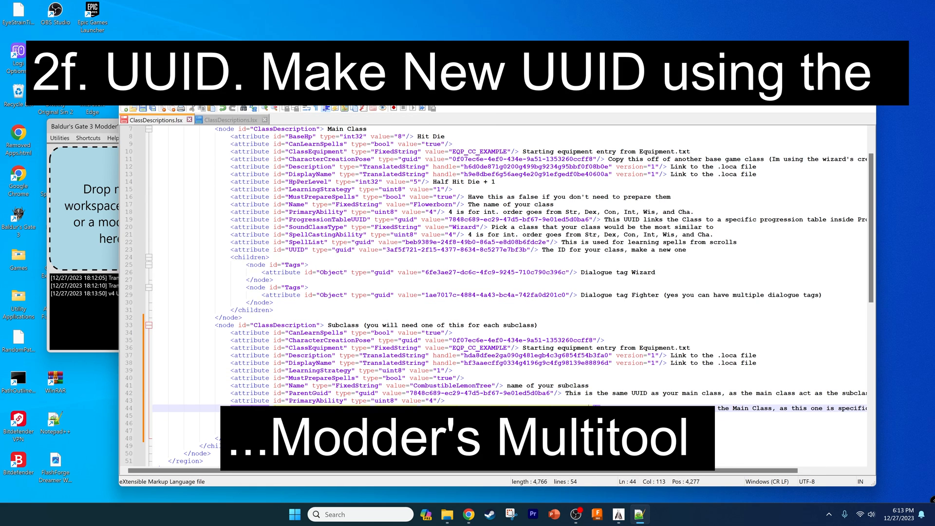
click(348, 168)
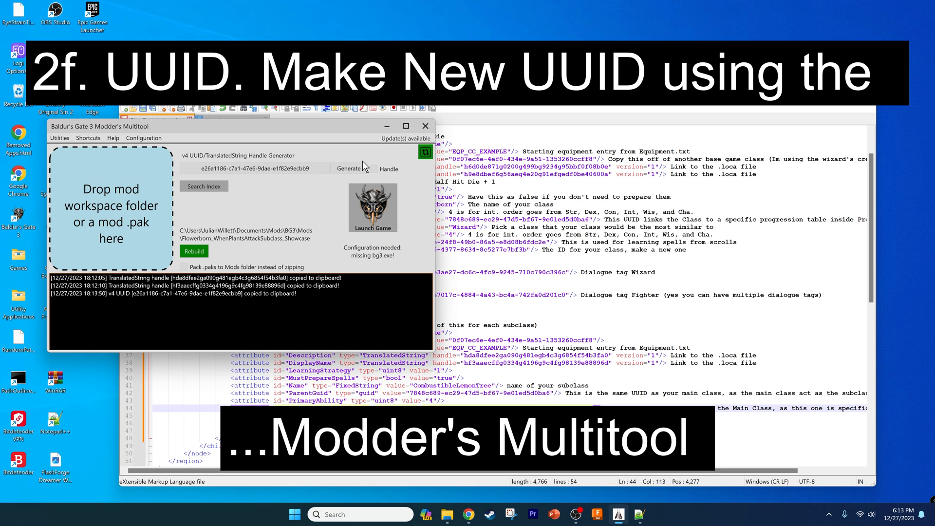
click(349, 168)
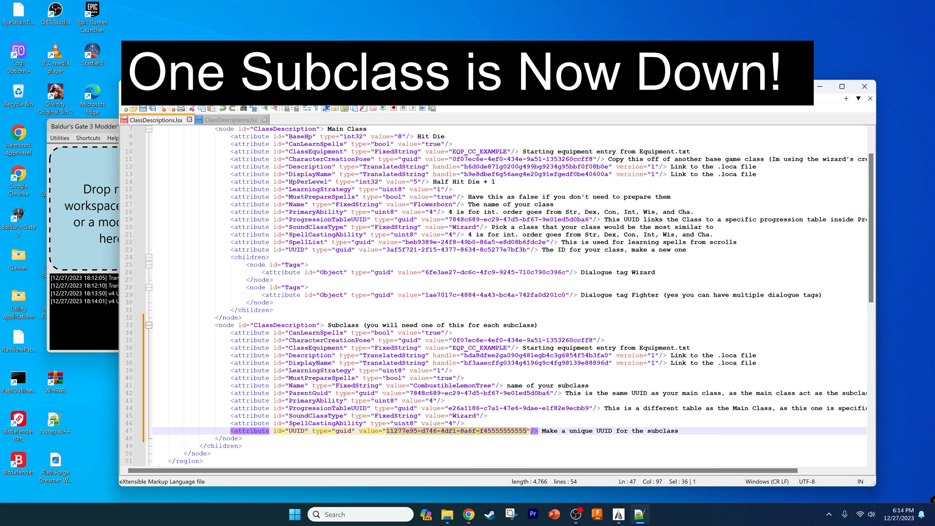
- Paste a duplicate of the CombustibleLemonTree subclass node below the original
scroll(down, 3)
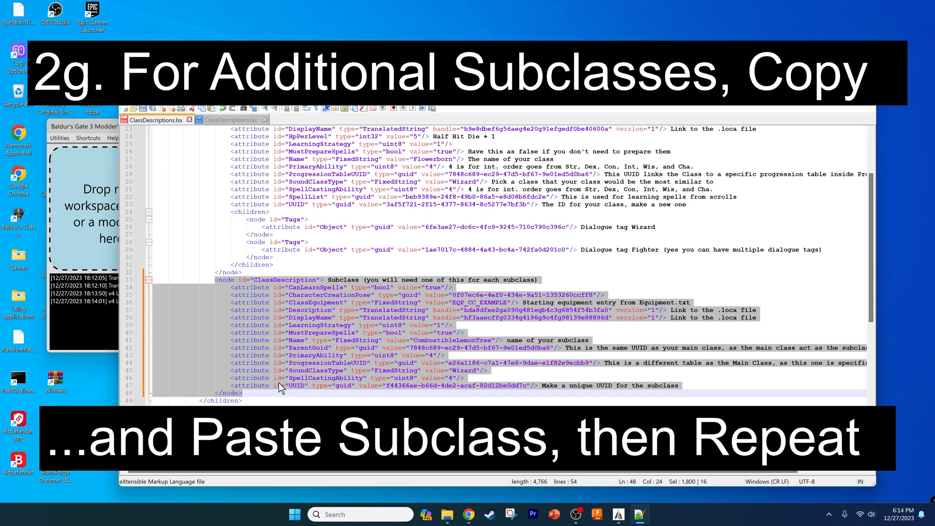
key(ctrl+v)
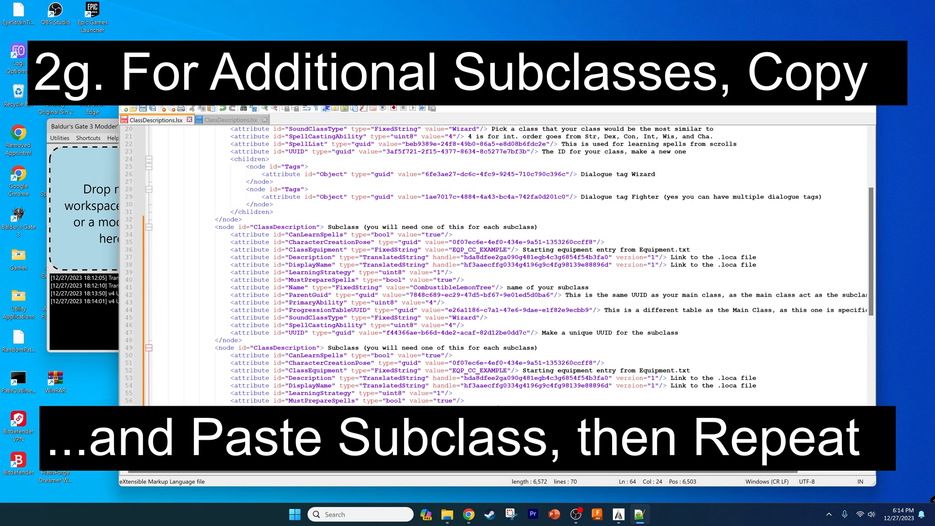
scroll(down, 3)
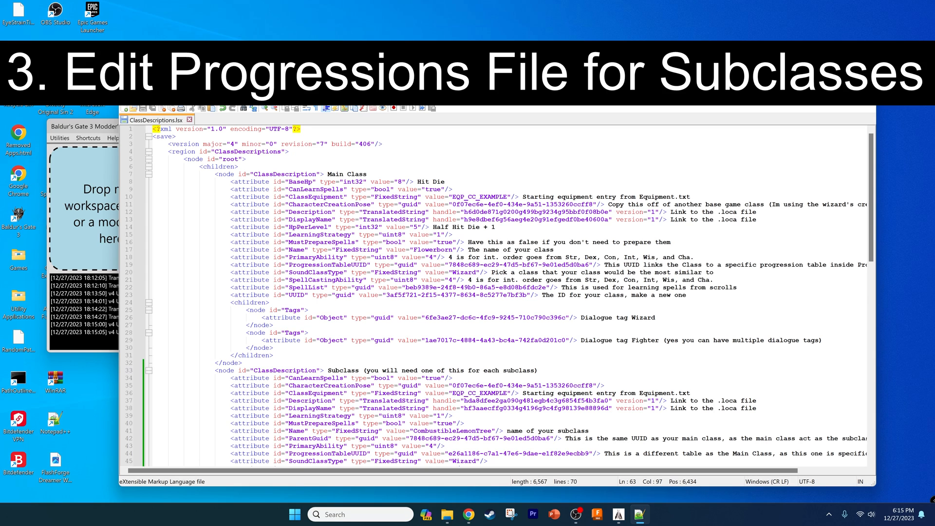
mouse_move(128, 121)
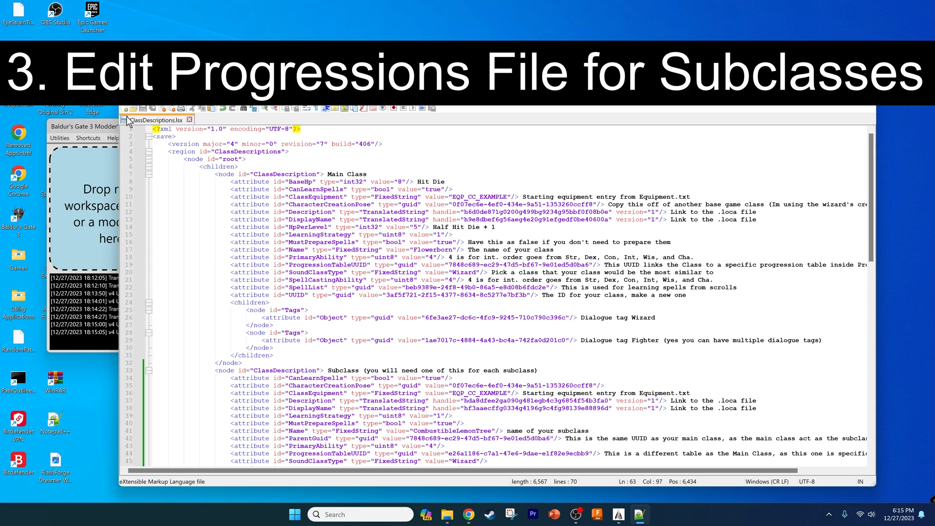
mouse_move(448, 515)
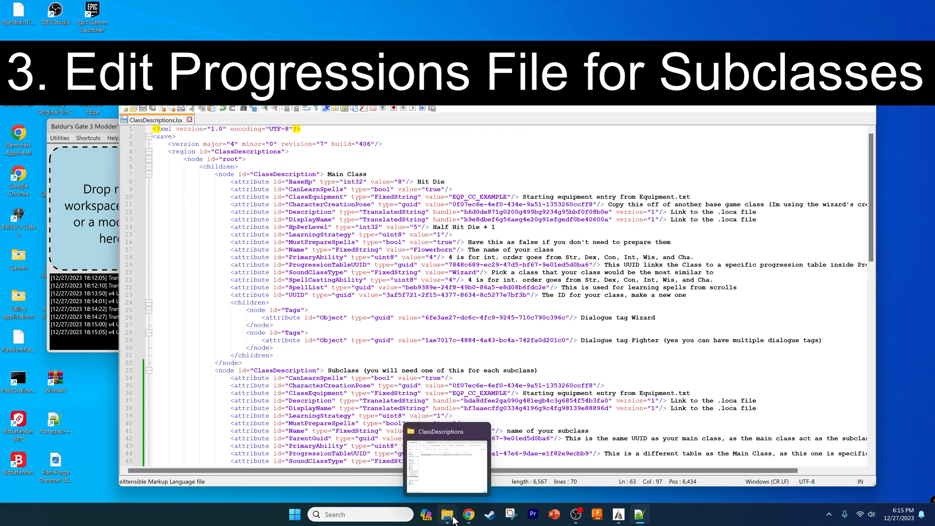
- Open Flowerborn's Public/Flowerborn/Progressions/Progressions.lsx in a new Notepad++ tab
click(447, 514)
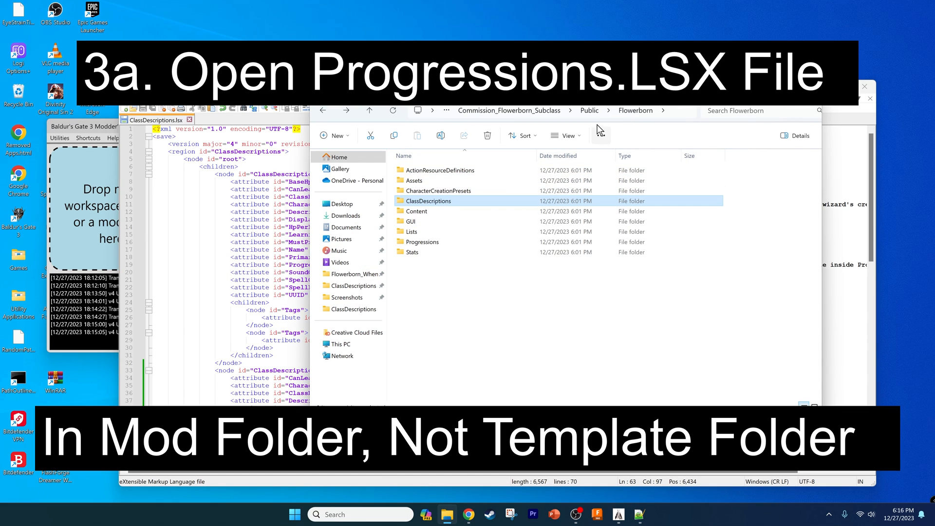
mouse_move(442, 222)
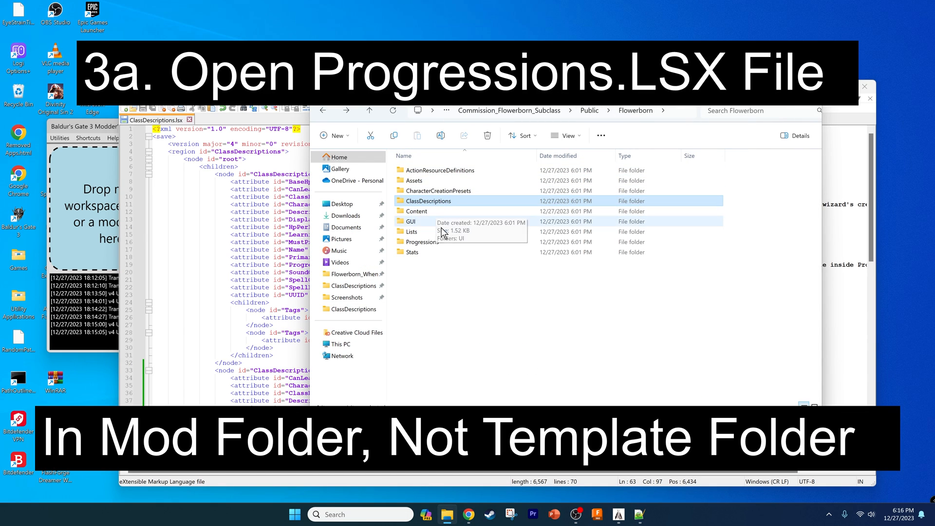
double_click(423, 241)
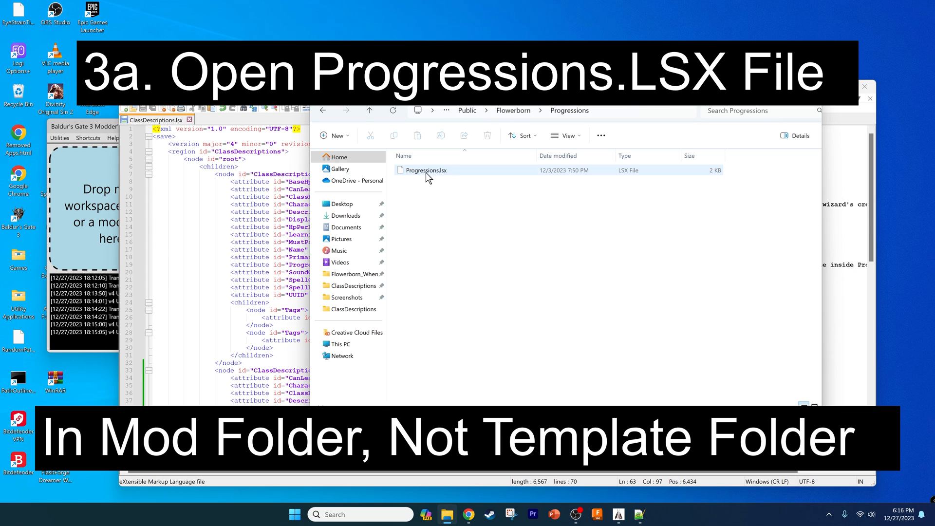
double_click(425, 170)
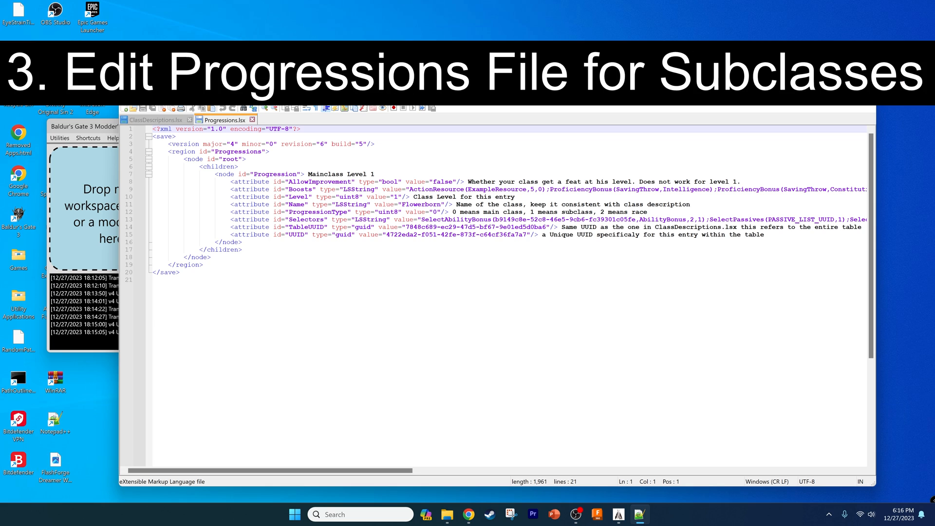
double_click(223, 174)
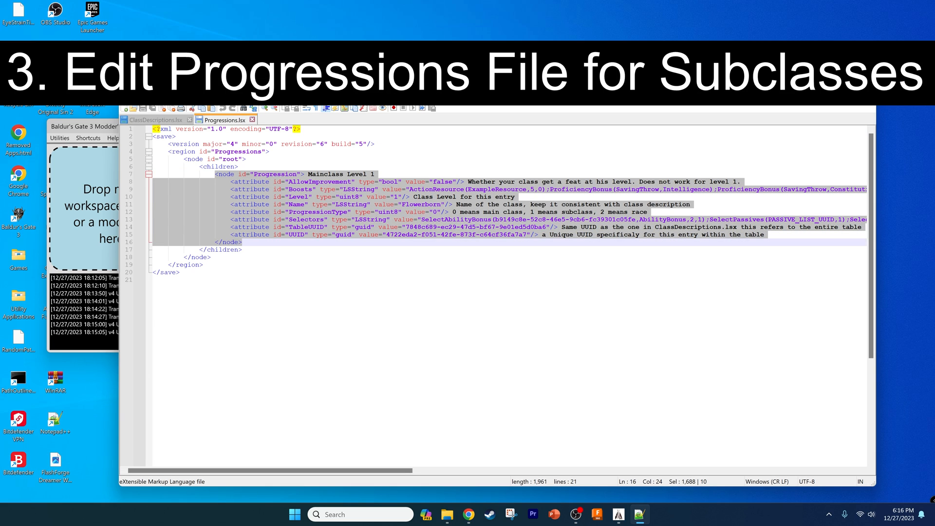
mouse_move(447, 514)
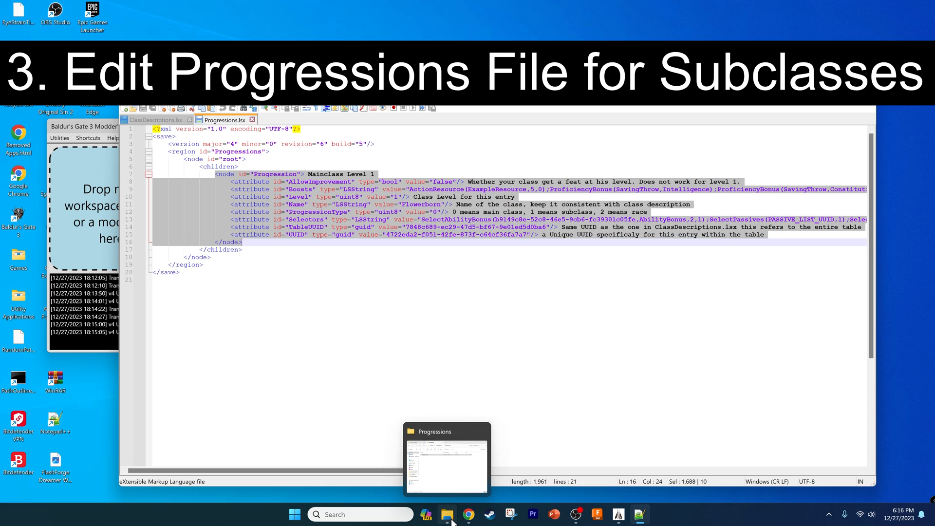
mouse_move(469, 514)
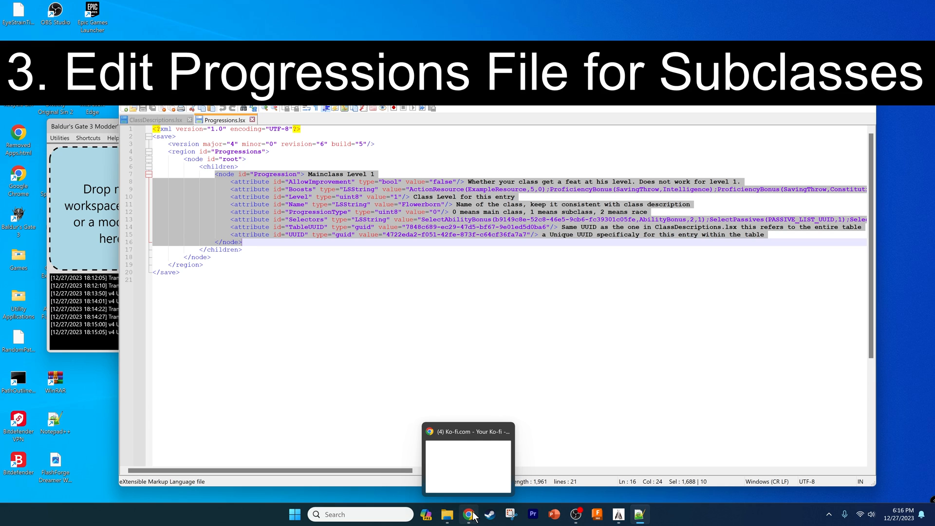
mouse_move(447, 515)
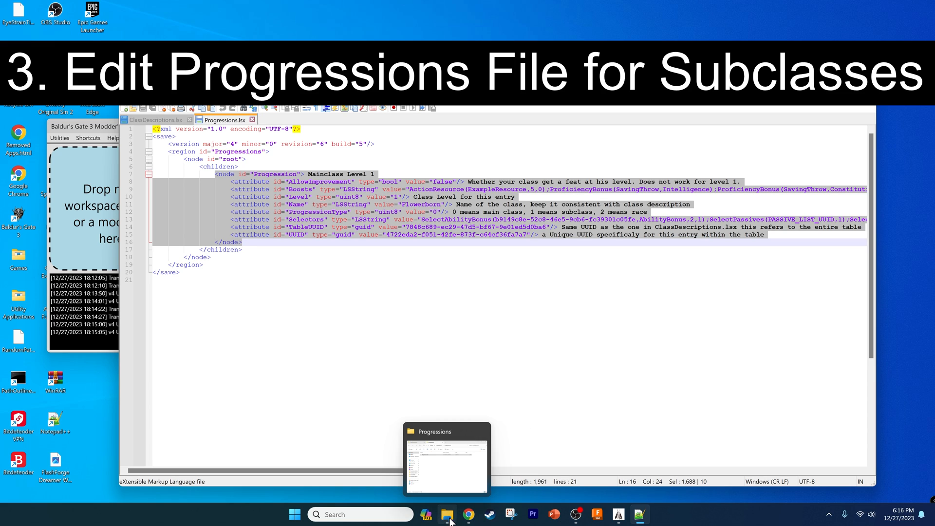
- Open the template's Public/Example/Progressions folder via the ClassDescriptions quick-access entry
click(447, 514)
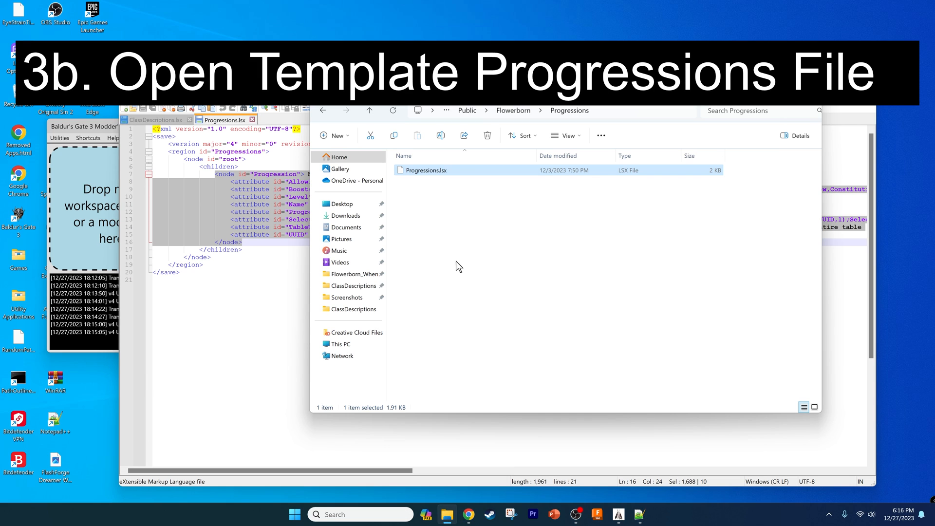
click(352, 309)
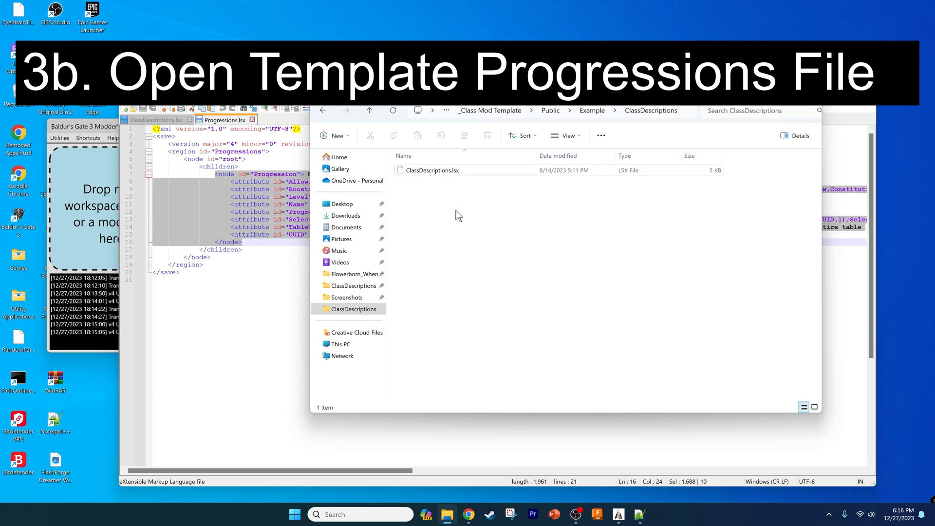
click(369, 111)
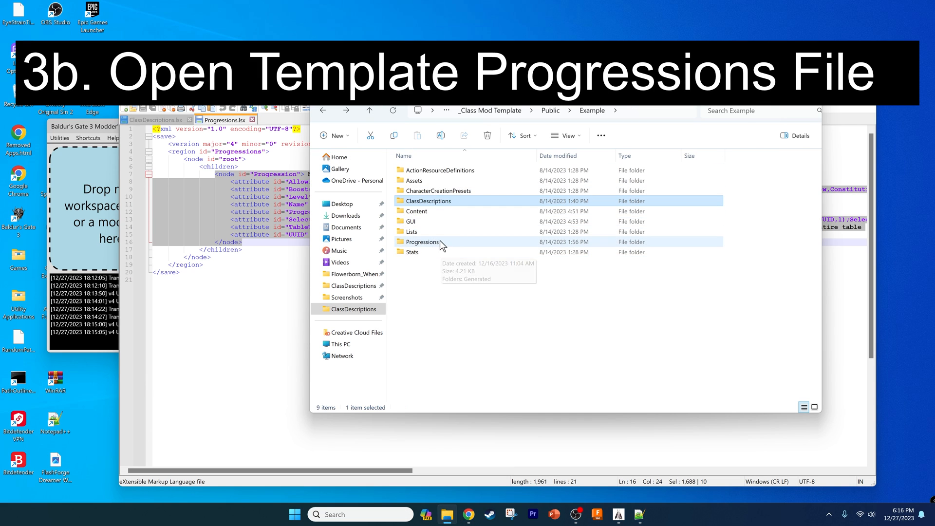
double_click(423, 241)
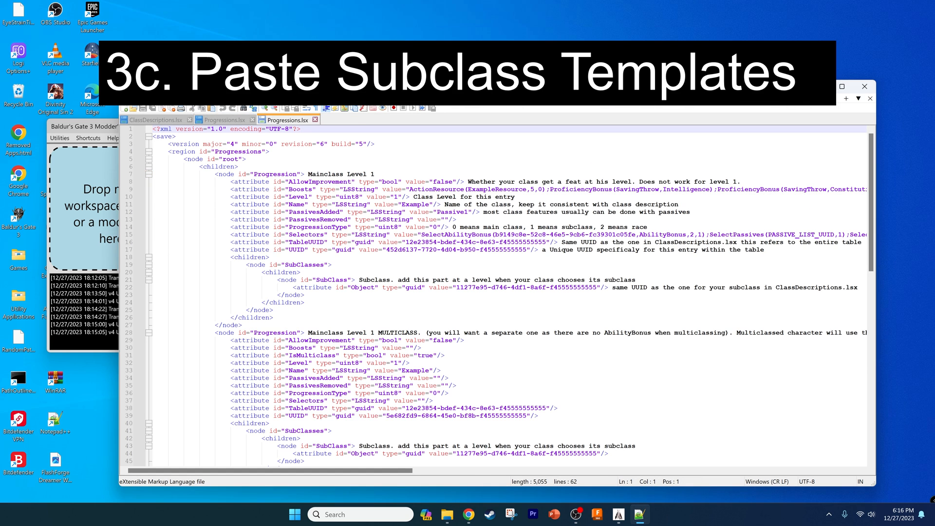
- Paste the template's SubClasses block into the mod's Mainclass Level 1 progression
scroll(down, 3)
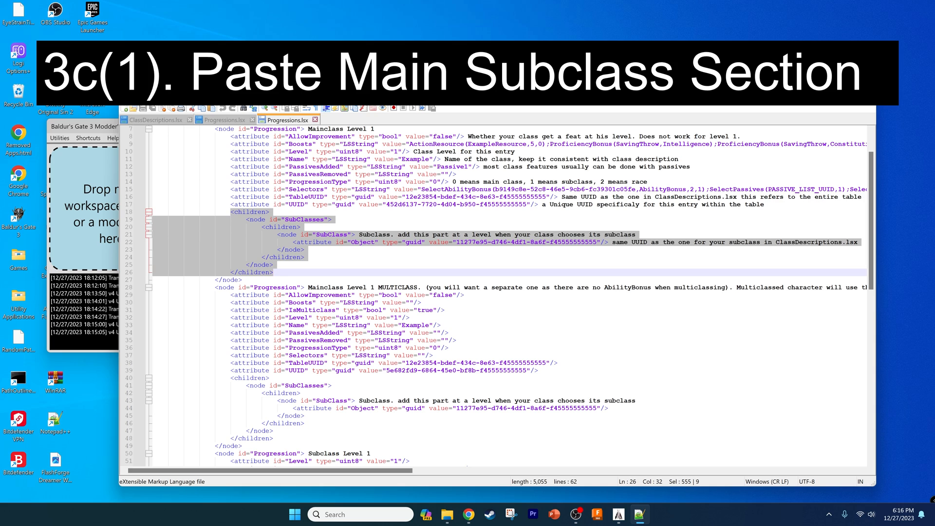
scroll(up, 3)
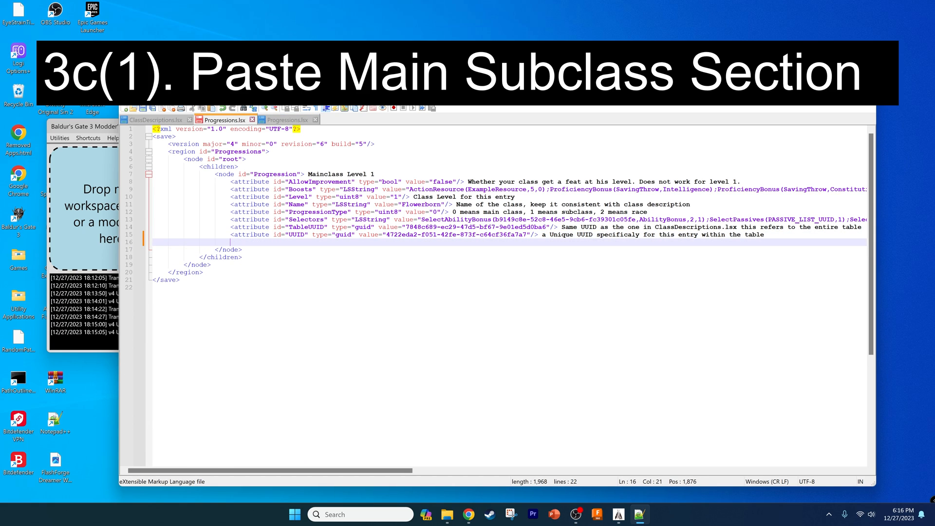
key(ctrl+v)
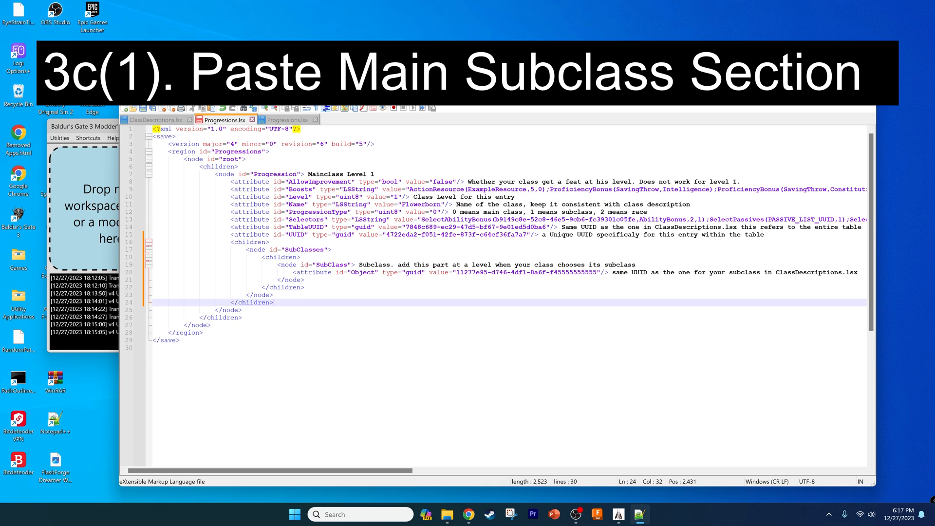
- Copy the template's Subclass Level 1 entry into Flowerborn's Progressions.lsx
key(ctrl+v)
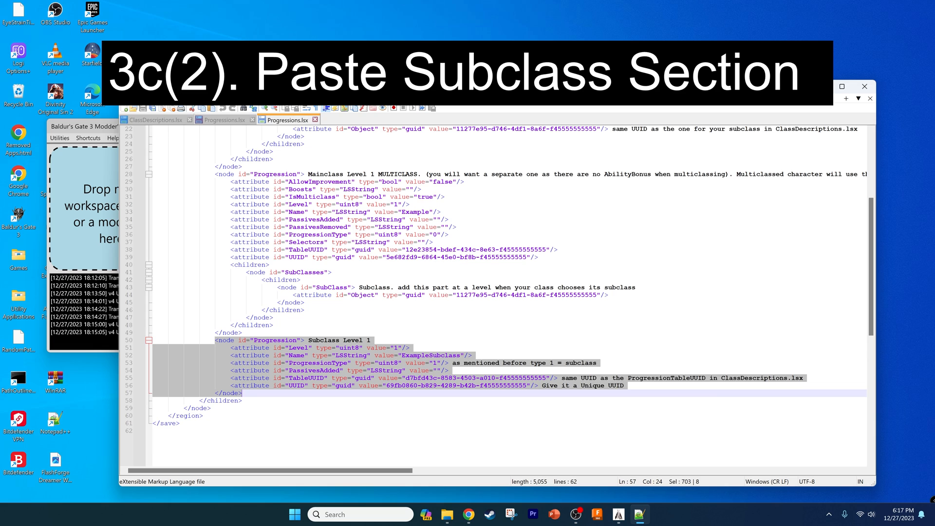
mouse_move(221, 120)
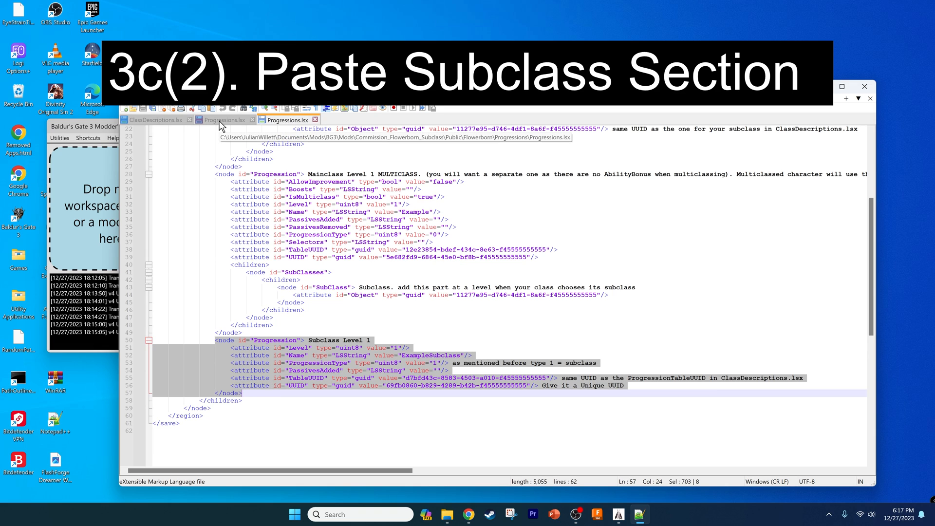
click(222, 120)
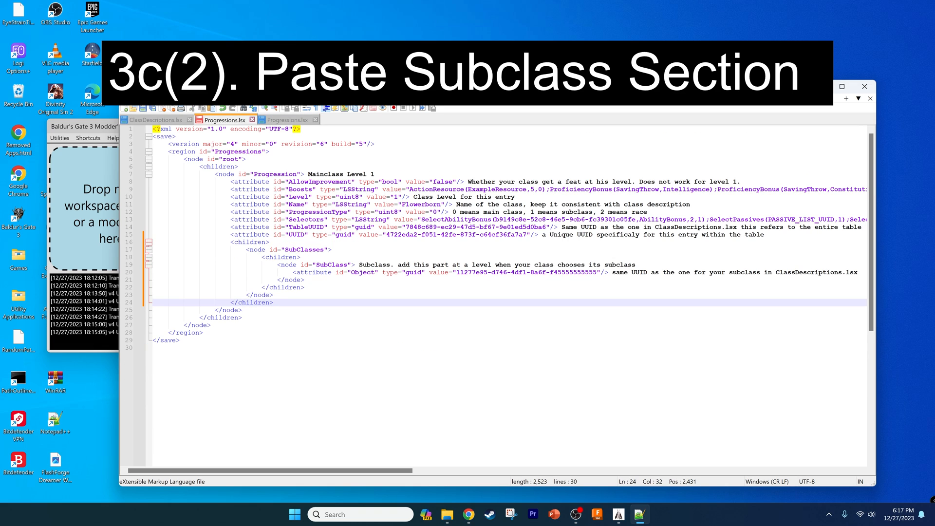
key(ctrl+v)
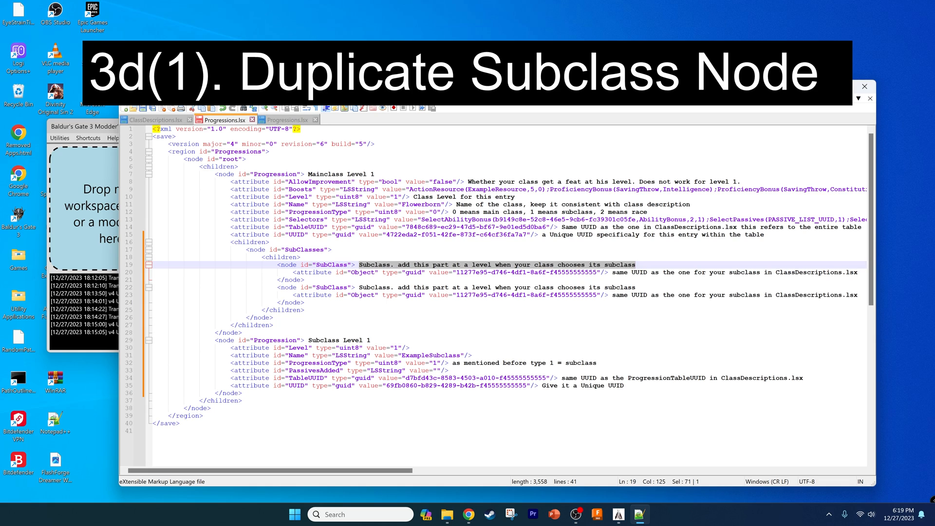
- Label the SubClass entry CombustibleLemonTree and set its guid to f44366ae-b66d-4de2-acaf-82d12be0dd7c
text(CombustibleLemonTree)
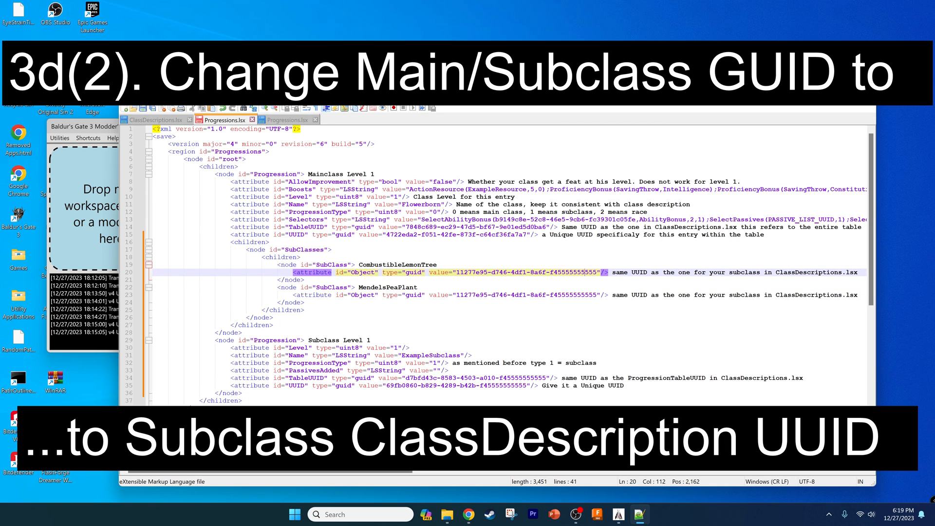
click(152, 120)
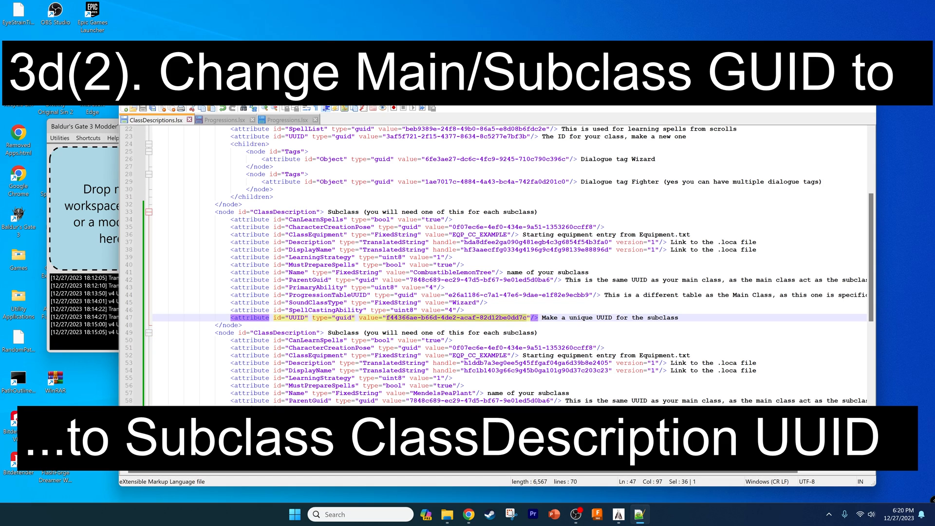
mouse_move(218, 128)
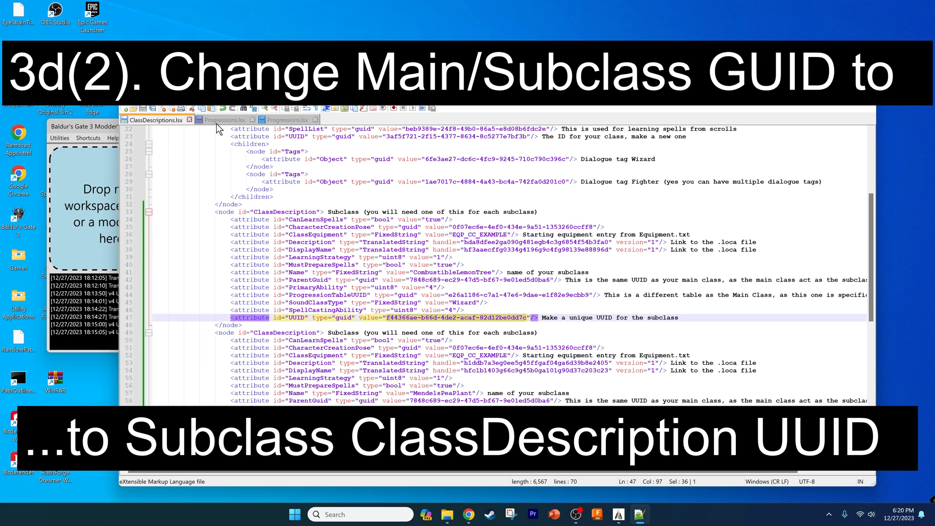
click(223, 120)
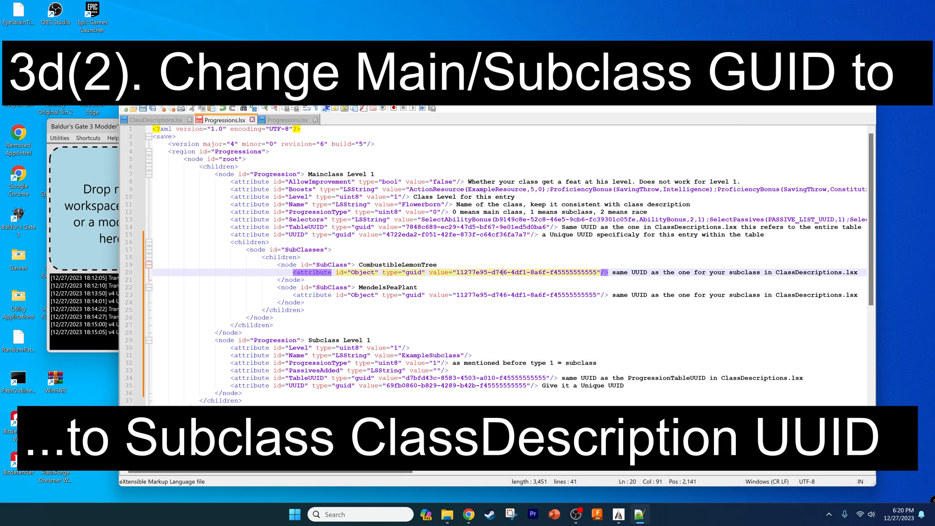
text(f44366ae-b66d-4de2-acaf-82d12be0dd7c"/> Make a unique UUID for the subclass)
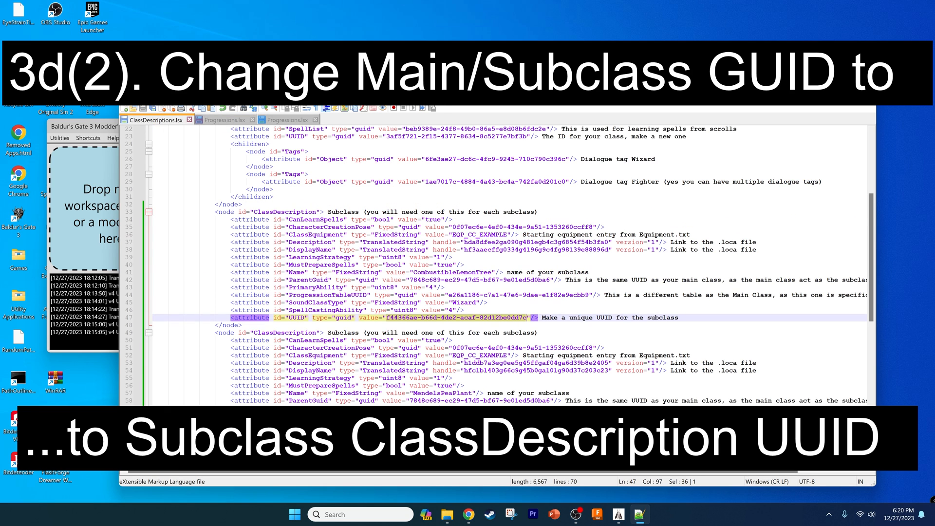
click(224, 120)
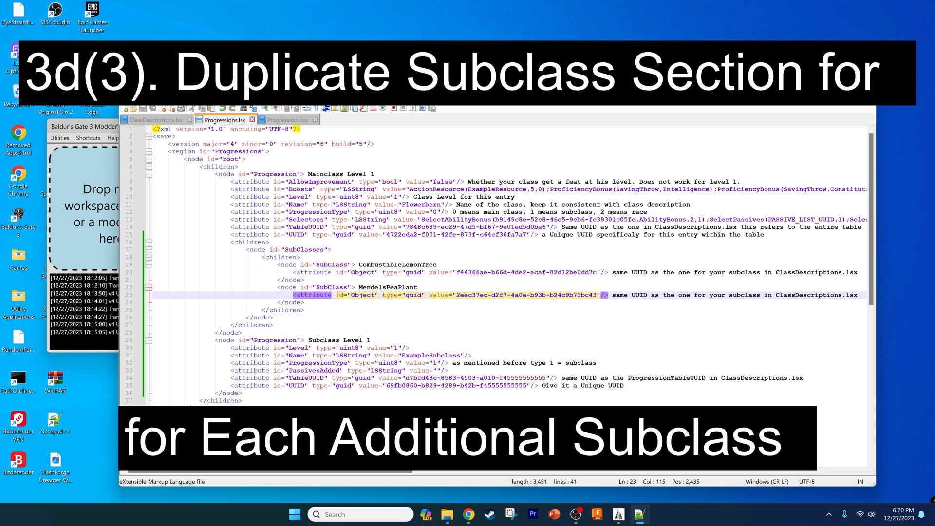
- Paste a second Subclass Level 1 node and name the first one CombustibleLemonTree
scroll(down, 3)
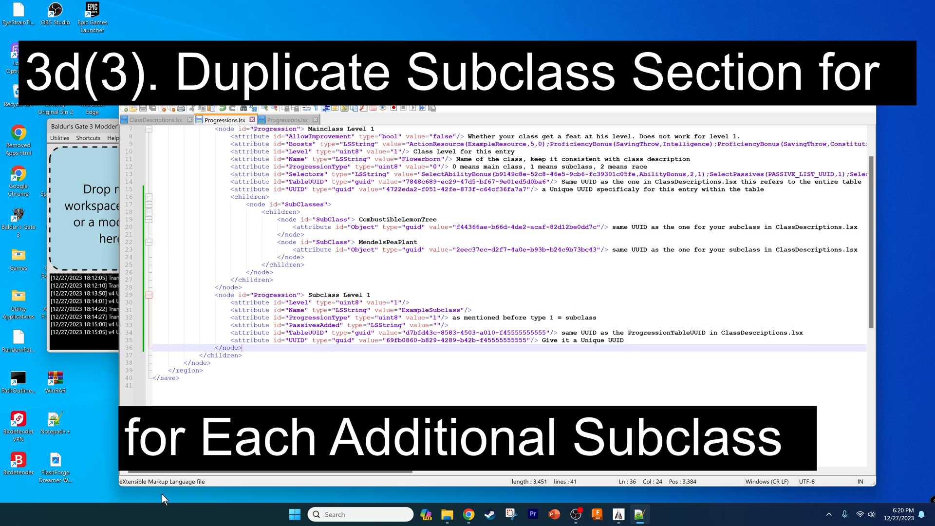
key(ctrl+v)
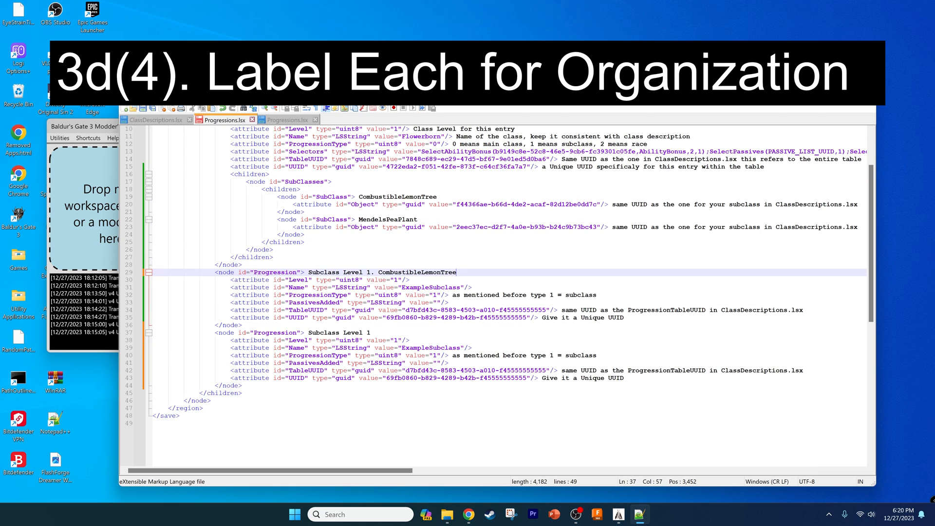
click(274, 332)
text(Combustib)
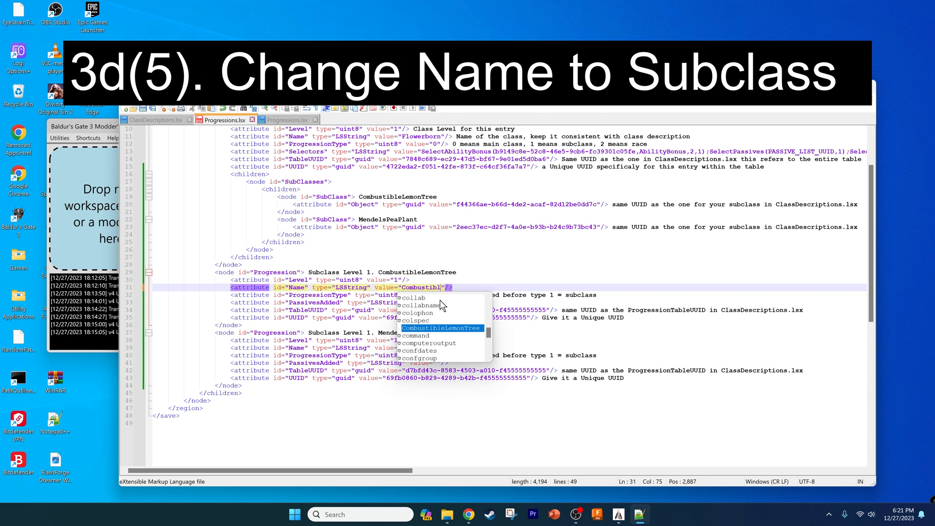
click(441, 328)
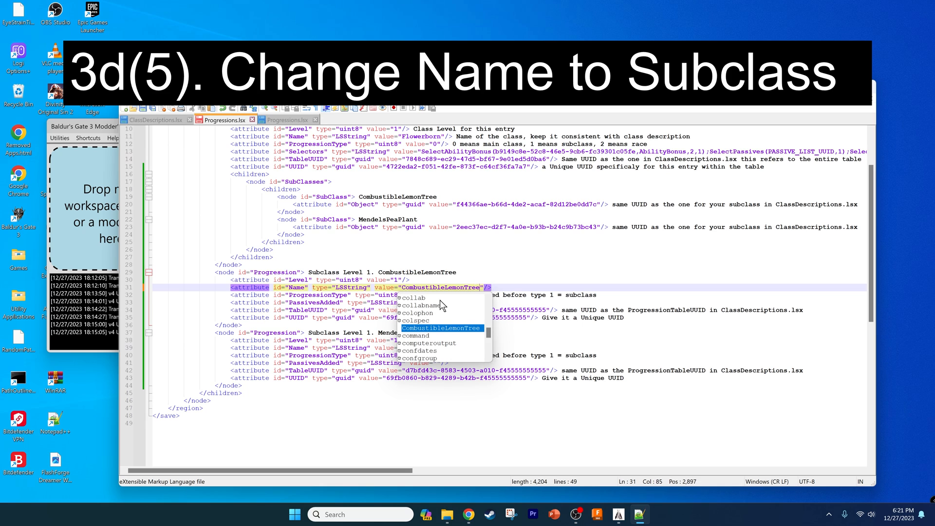
click(156, 120)
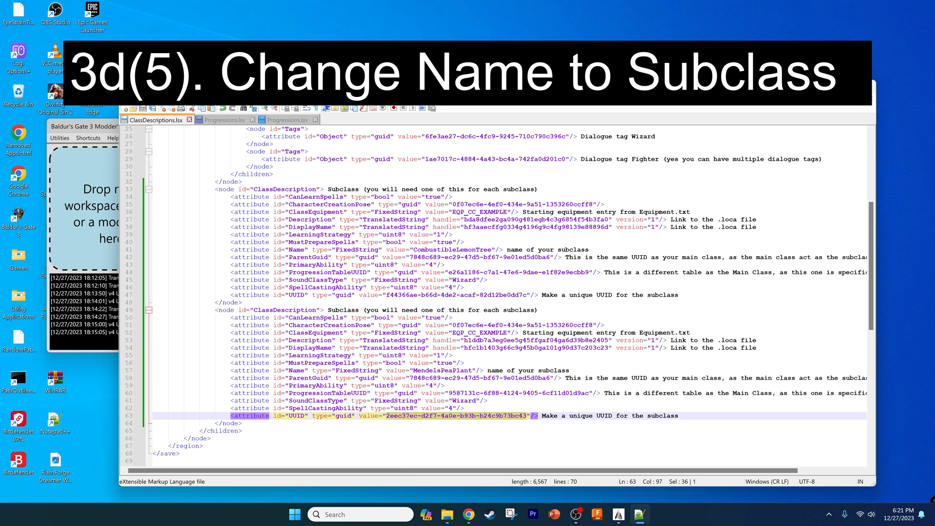
- Set CombustibleLemonTree's TableUUID to its ProgressionTableUUID and replace its UUID with a fresh GUID
click(224, 120)
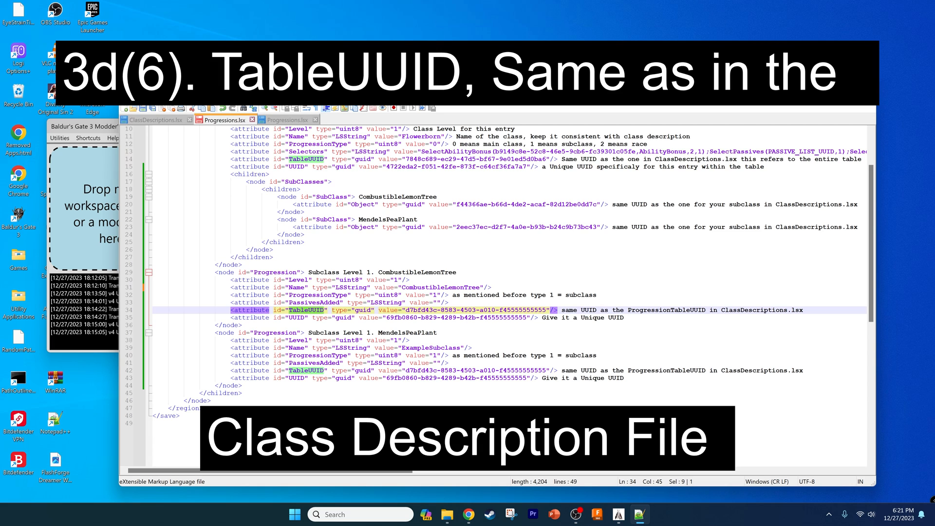
click(156, 120)
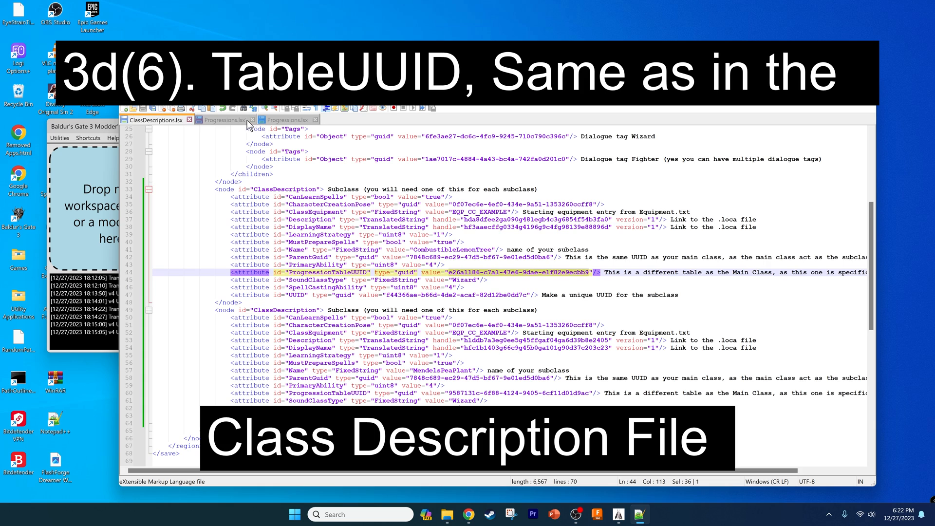
click(223, 120)
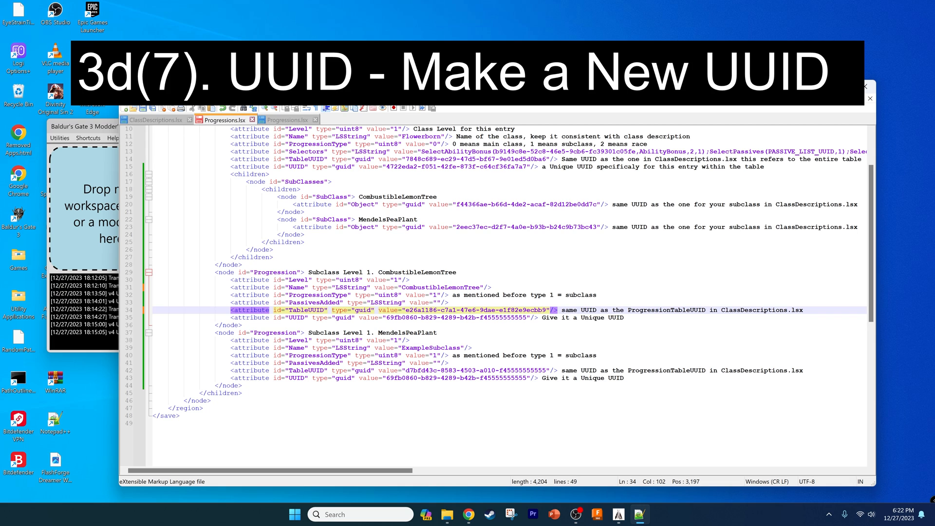
click(349, 168)
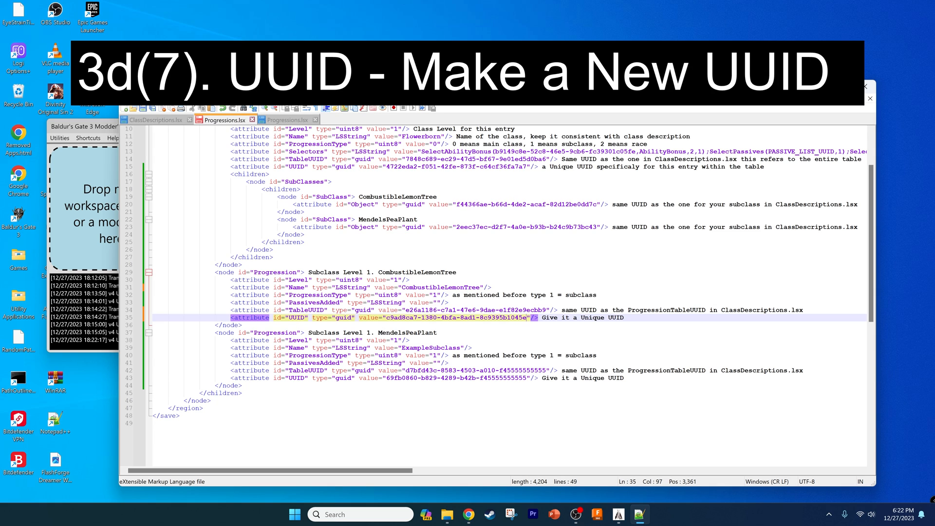
click(317, 340)
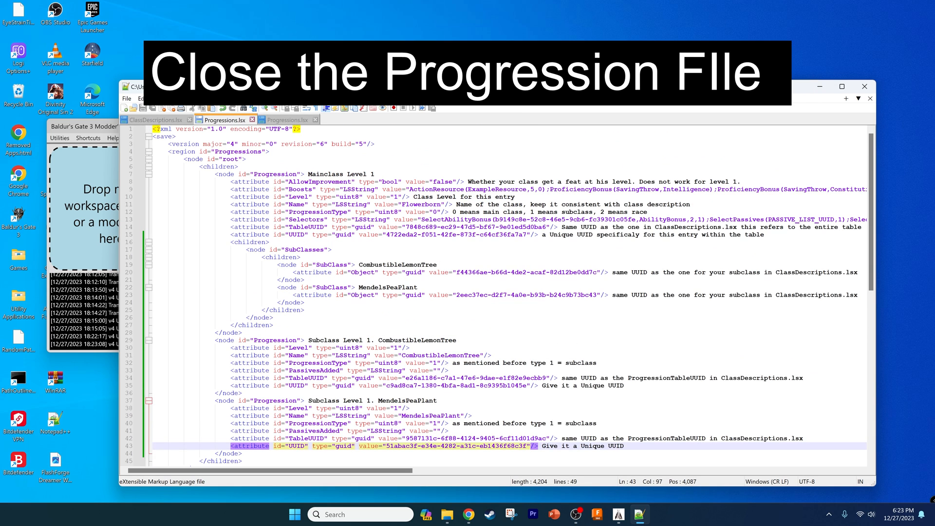
- Close the Progressions.lsx tab so only ClassDescriptions.lsx remains open
click(252, 119)
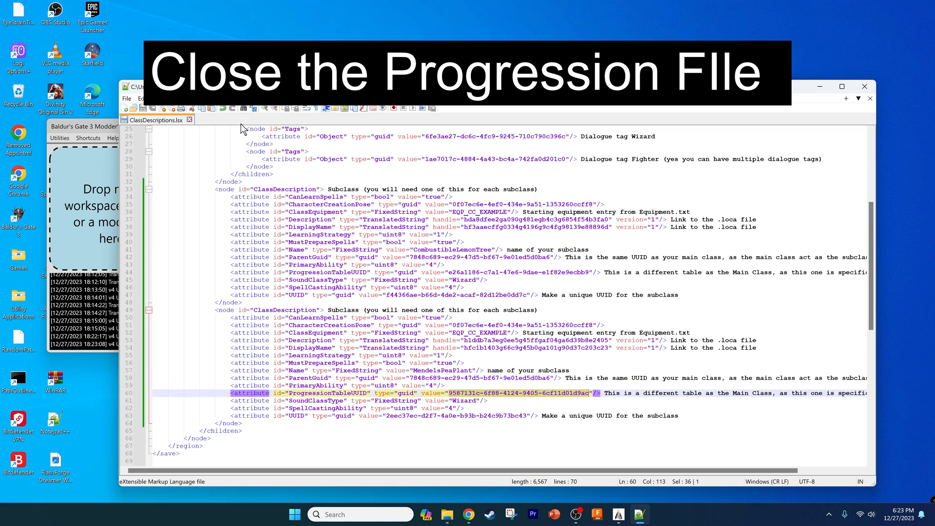
mouse_move(205, 119)
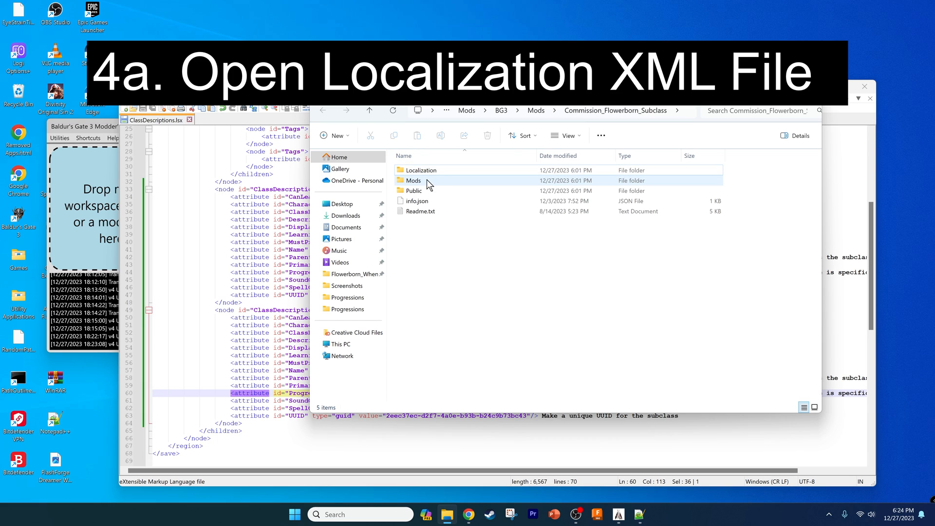
mouse_move(421, 170)
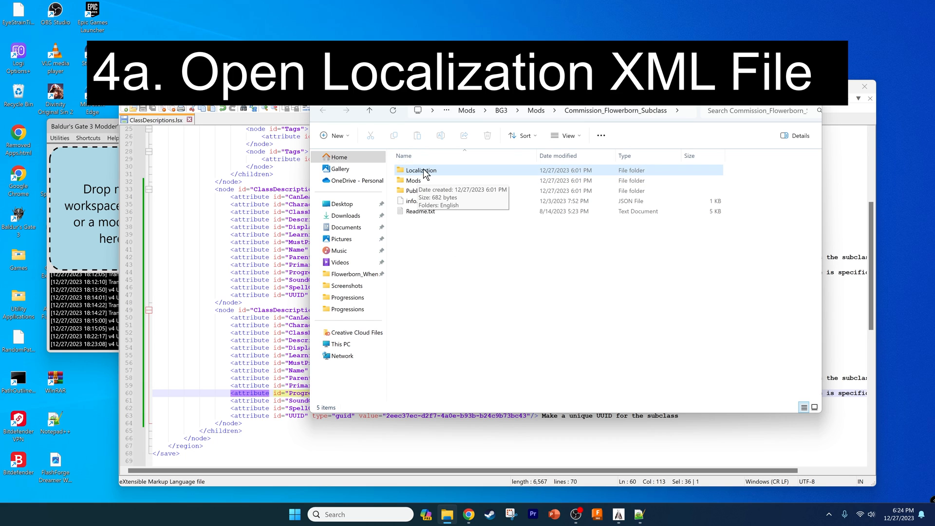
- In Localization/English, delete Flowerborn.loca and open Flowerborn.xml in Notepad++
double_click(422, 170)
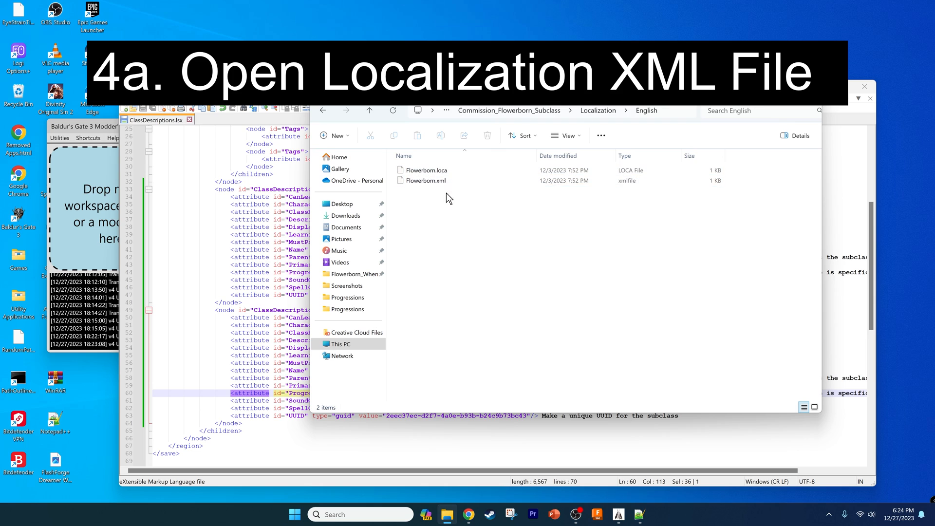
right_click(425, 170)
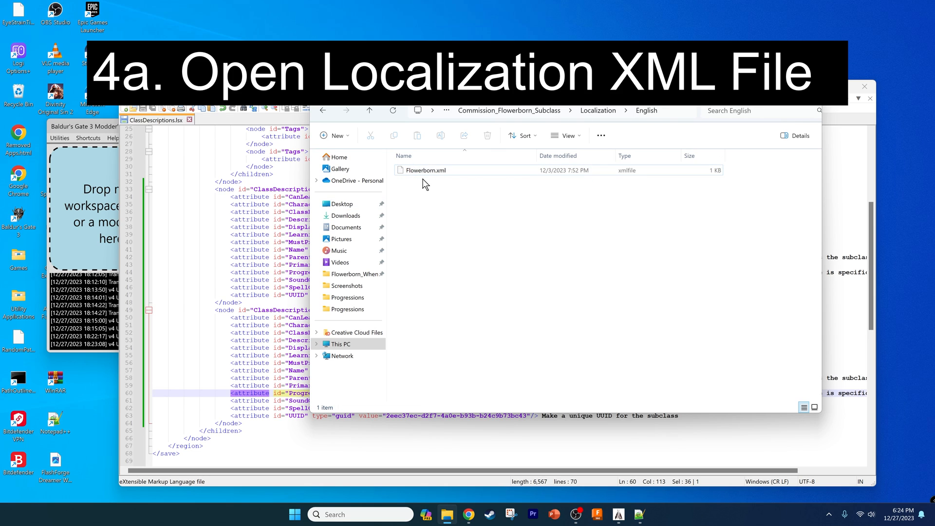
double_click(424, 170)
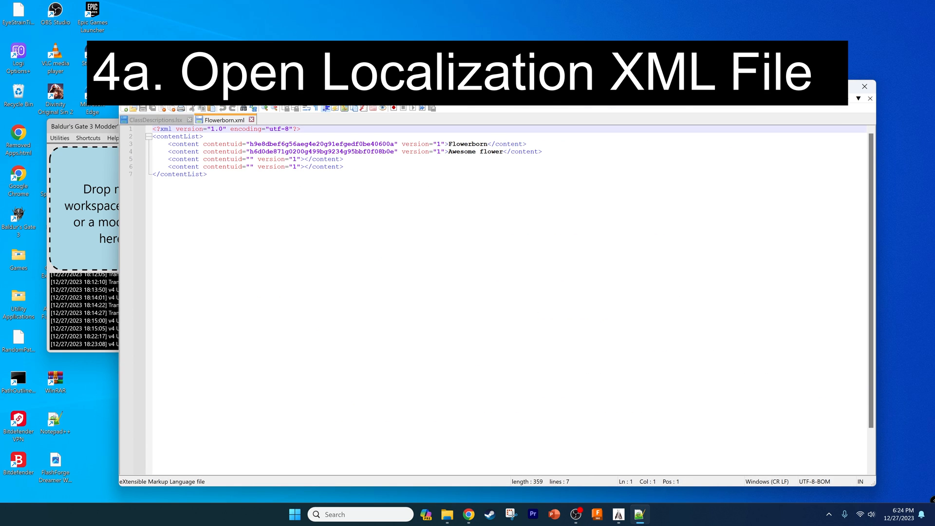
- Duplicate the two empty <content> entries below the last one in Flowerborn.xml
click(342, 159)
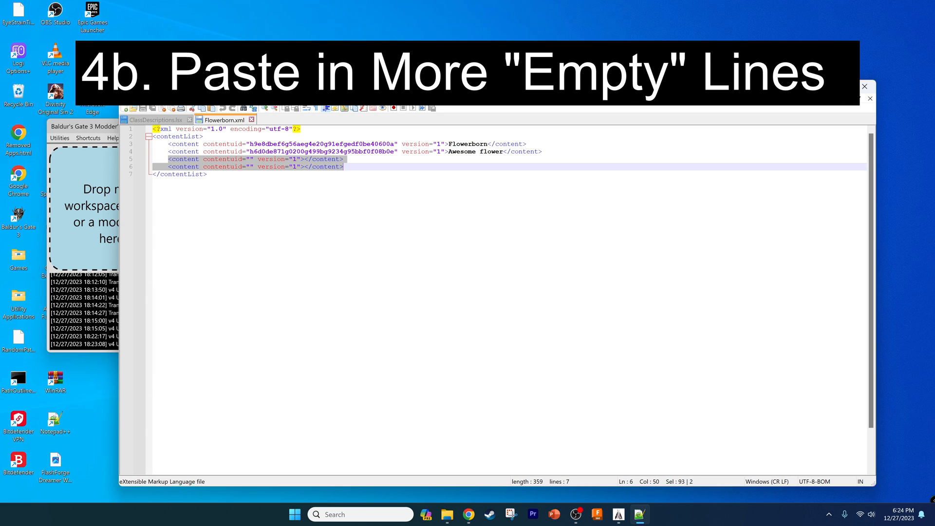
click(343, 167)
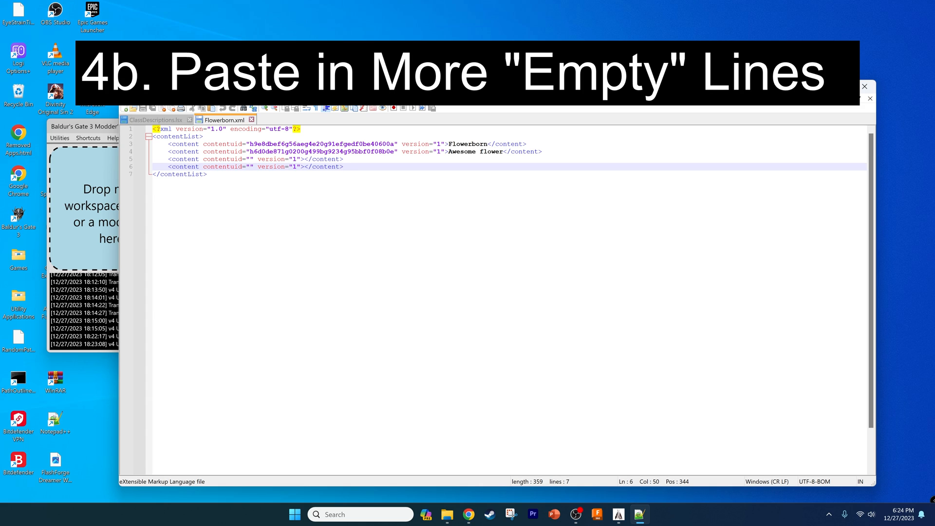
key(ctrl+v)
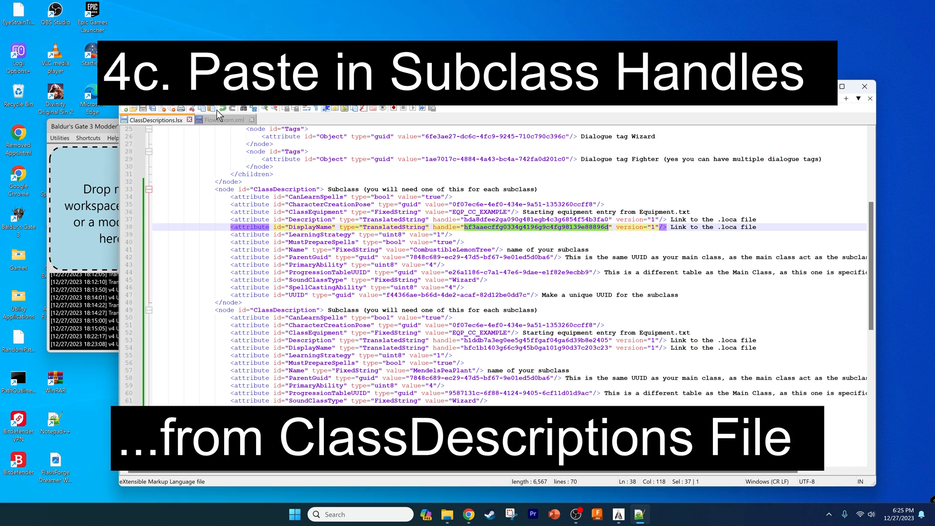
- Fill Flowerborn.xml with both subclasses' handles and texts, e.g. Combustible Lemon Tree, For science!
click(224, 120)
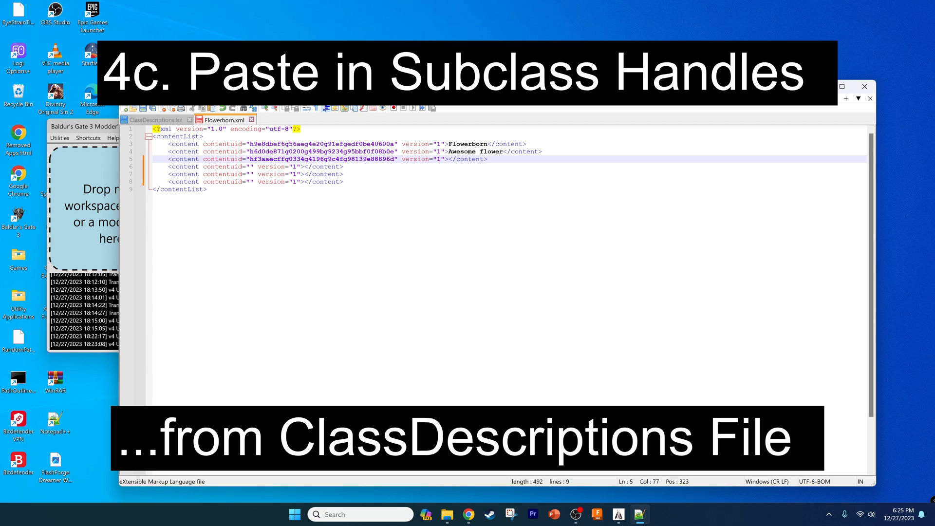
click(448, 159)
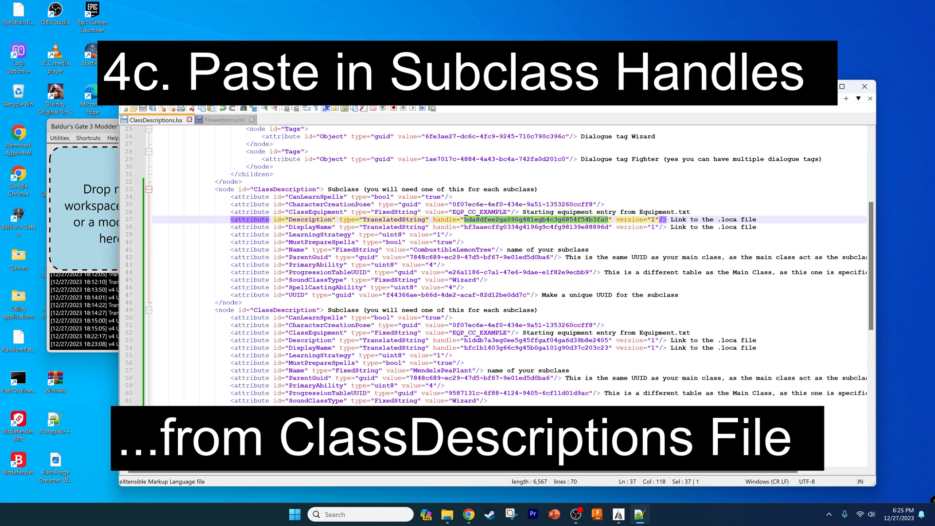
click(227, 120)
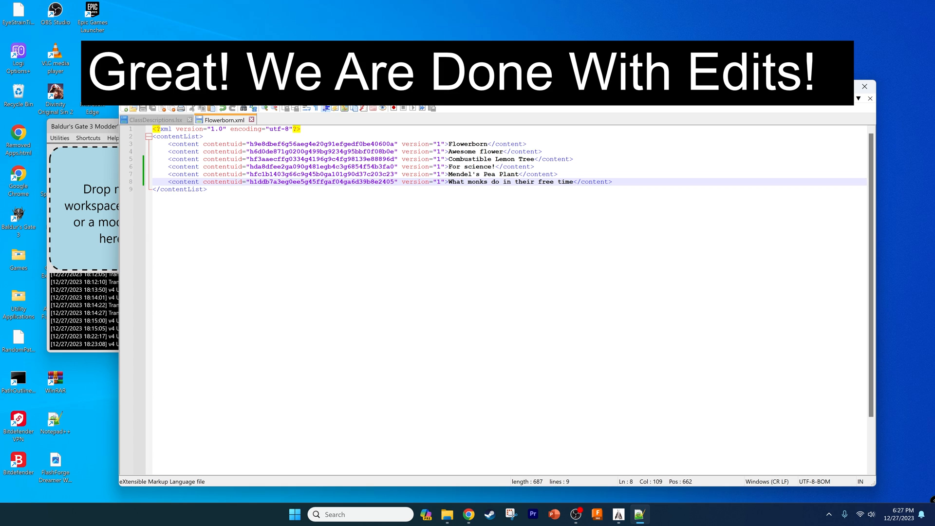
click(447, 514)
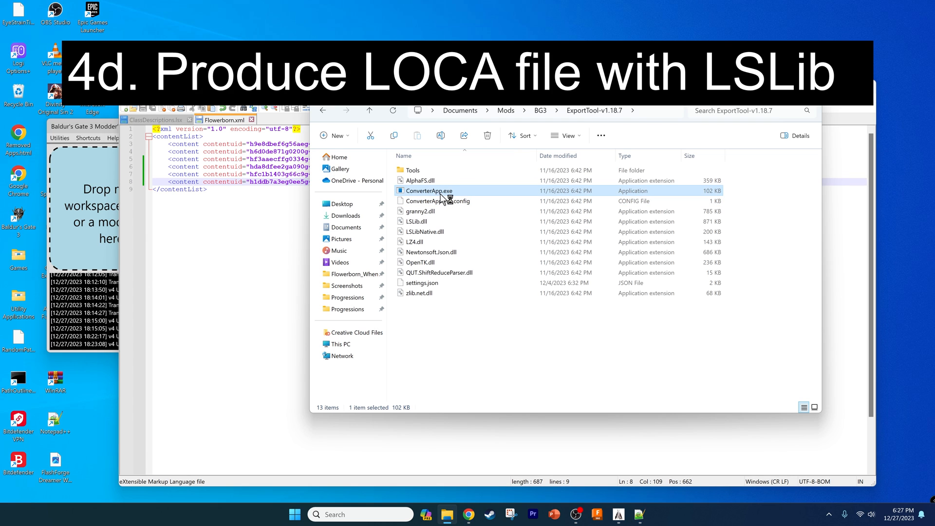
- Convert Flowerborn.xml into Flowerborn.loca in the same folder using ConverterApp's Localization tab
double_click(428, 191)
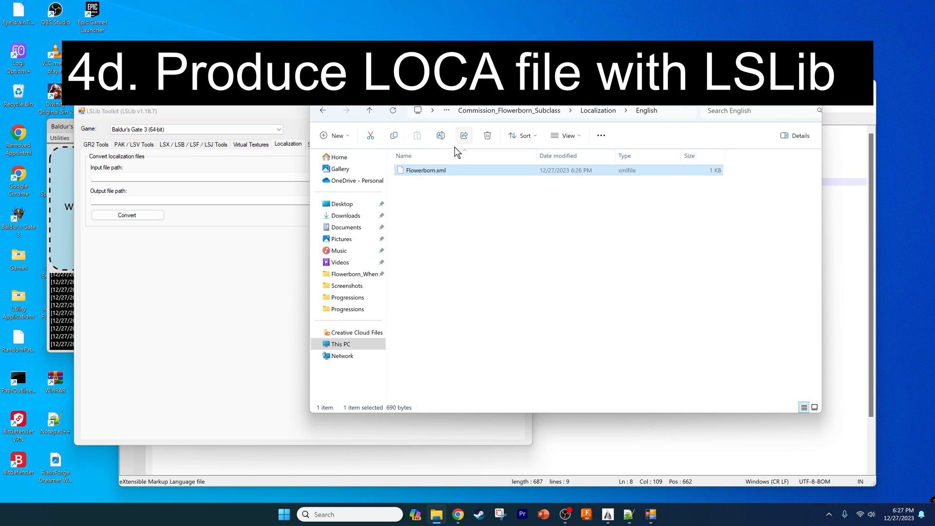
mouse_move(433, 178)
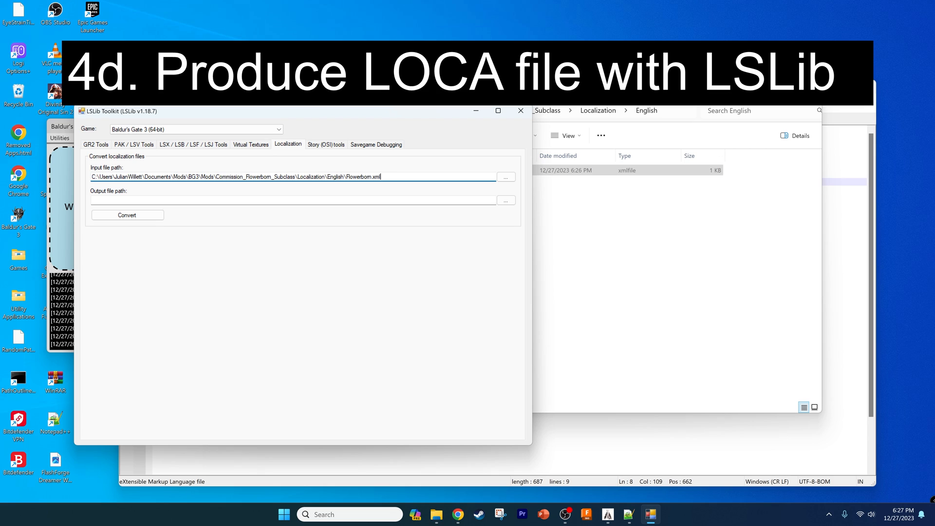
mouse_move(205, 252)
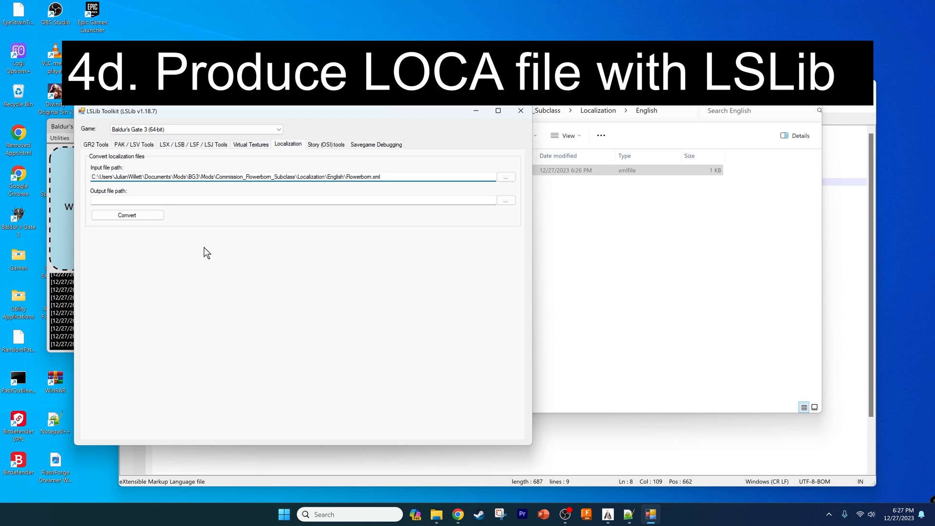
triple_click(239, 177)
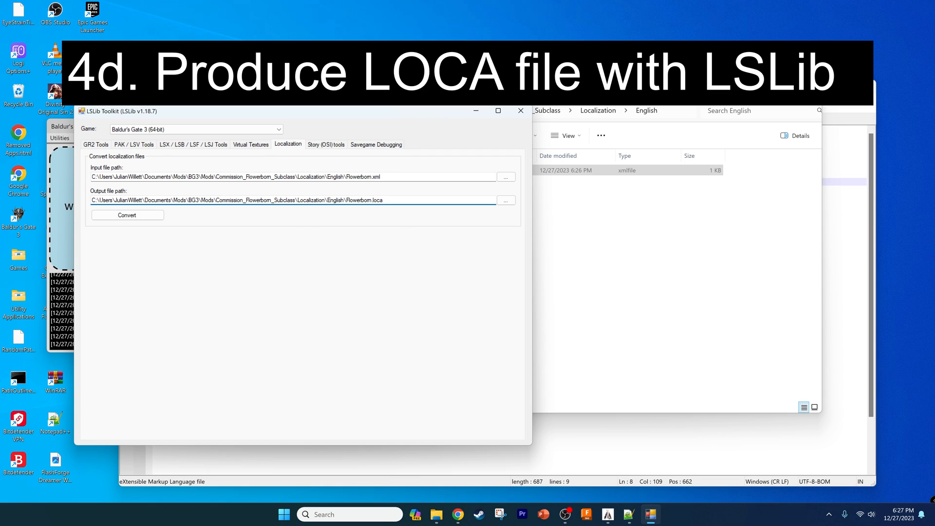
click(127, 215)
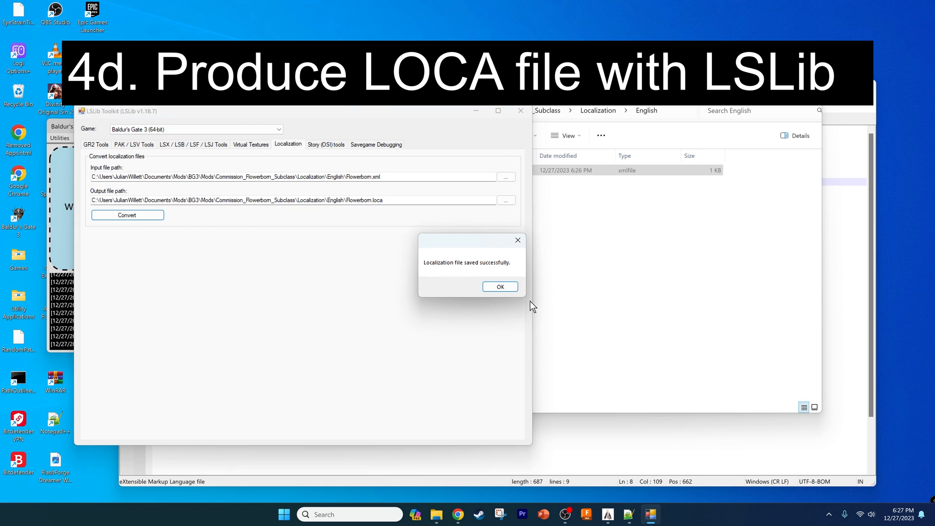
click(500, 287)
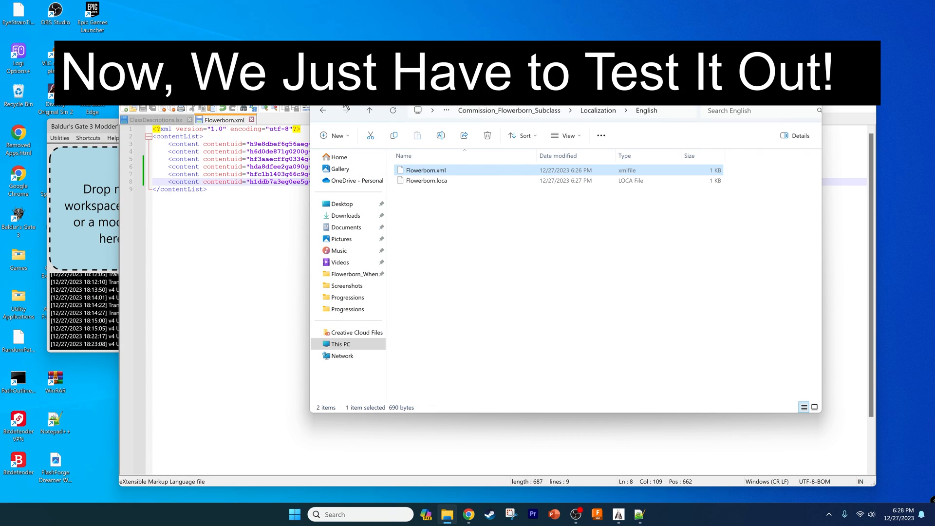
mouse_move(507, 233)
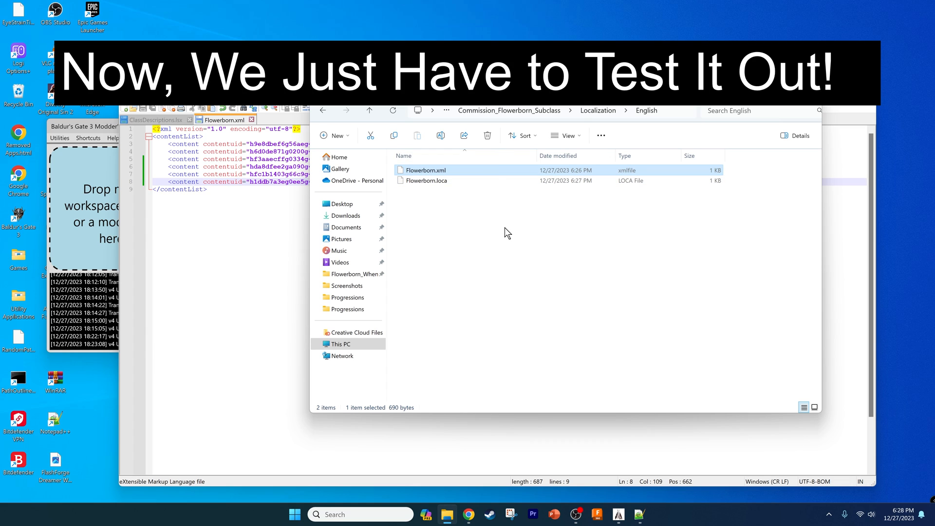
mouse_move(505, 228)
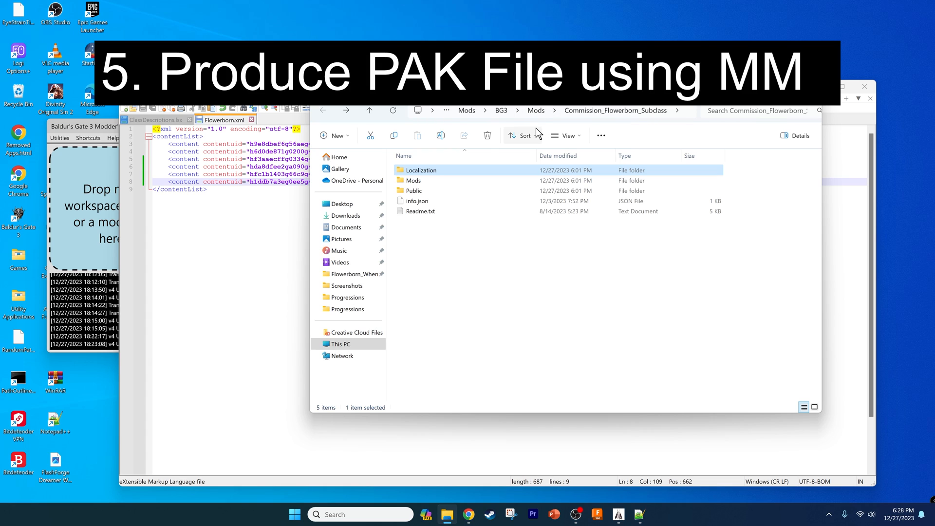
mouse_move(554, 115)
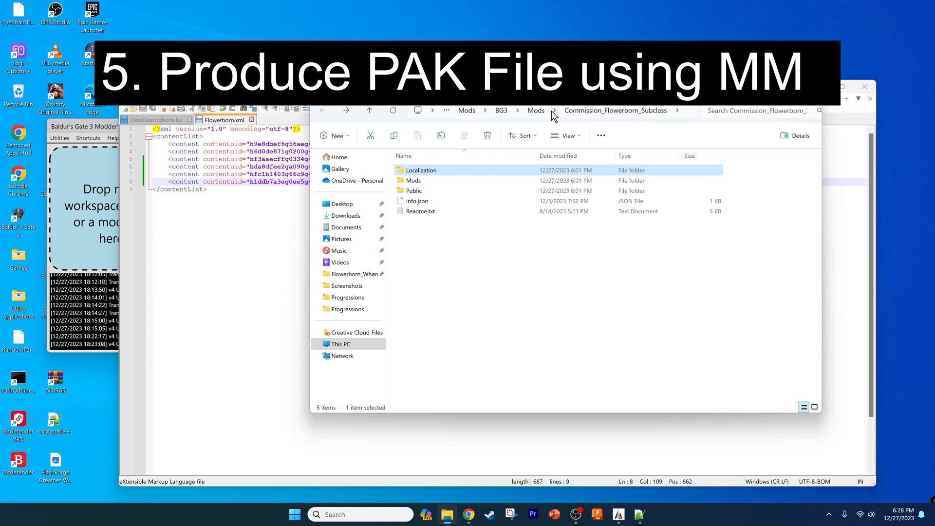
- Extract Commission_Flowerborn_Subclass.zip in BG3\Mods into a Commission_Flowerborn_Subclass folder
click(536, 111)
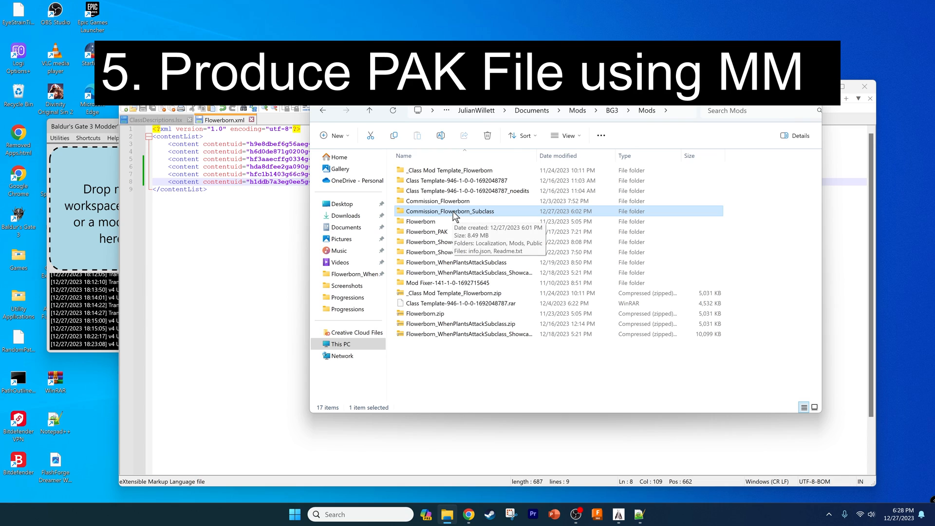
mouse_move(474, 219)
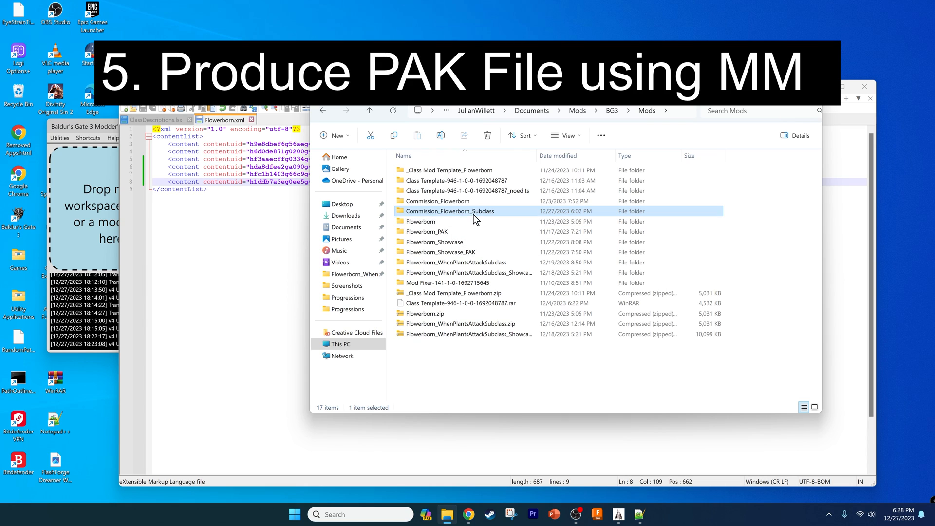
mouse_move(285, 236)
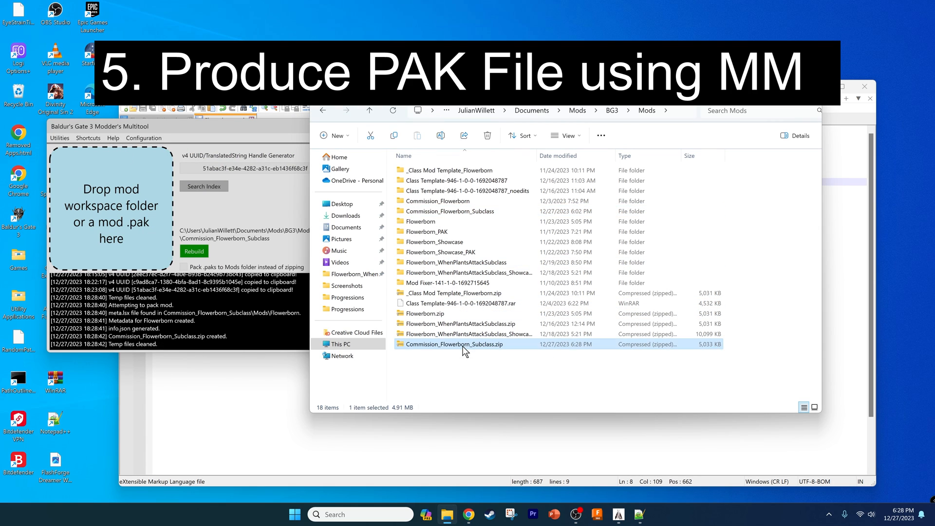
click(465, 344)
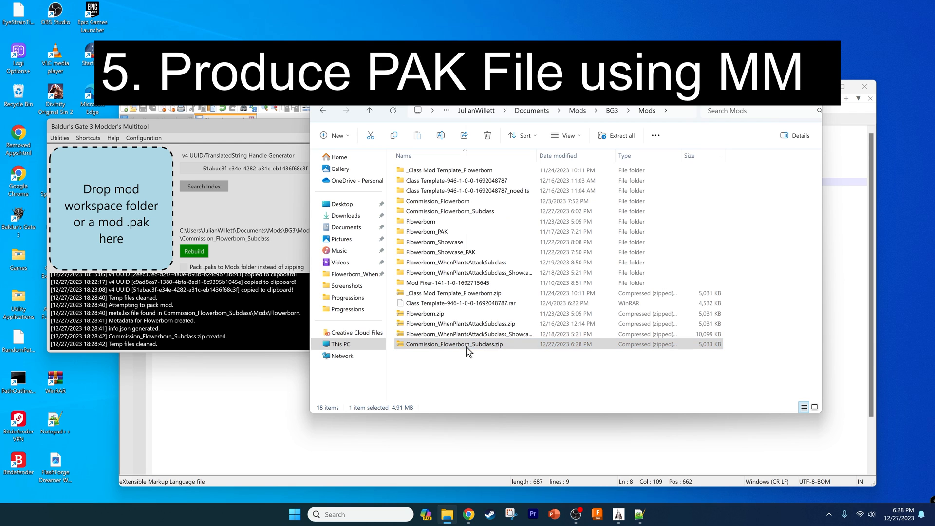
click(617, 135)
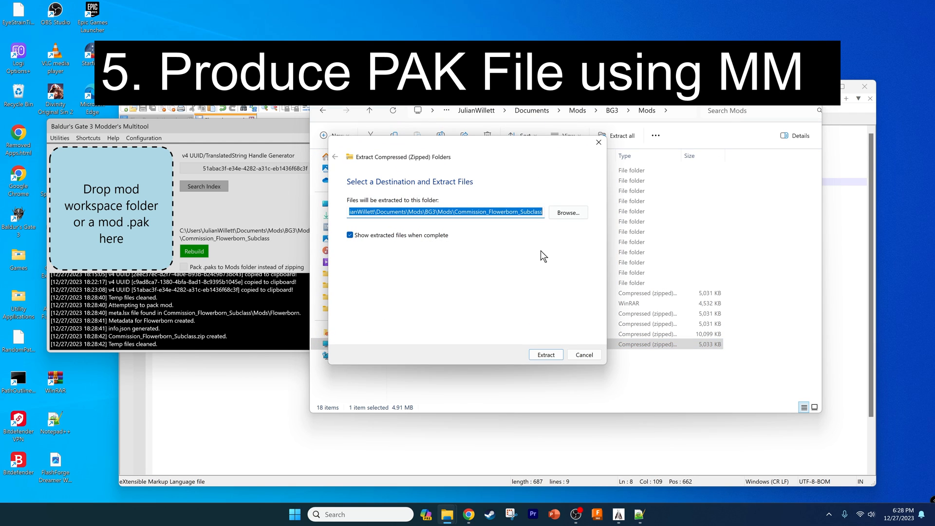
click(545, 355)
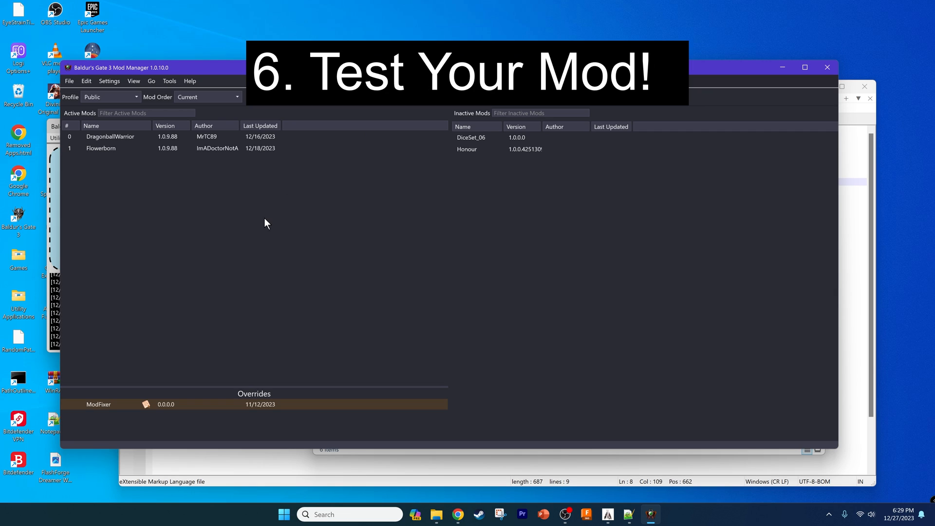
mouse_move(333, 219)
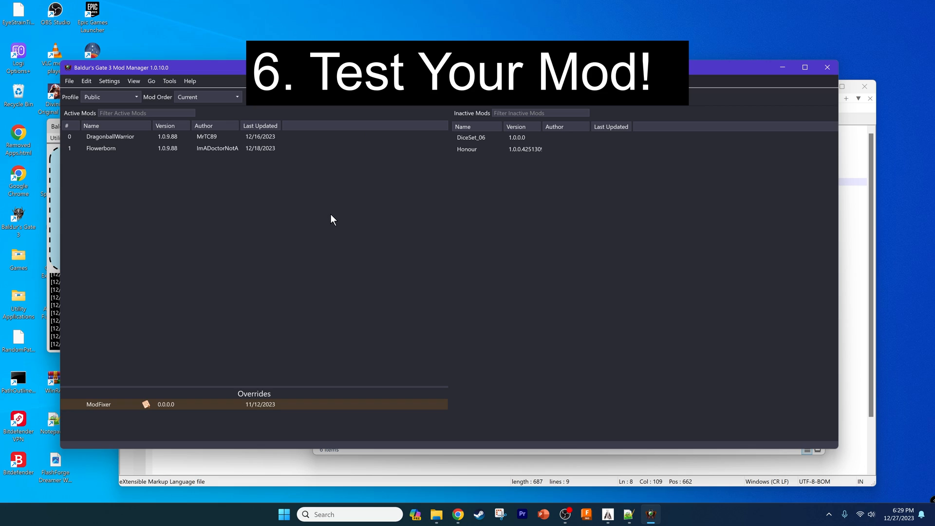
mouse_move(287, 221)
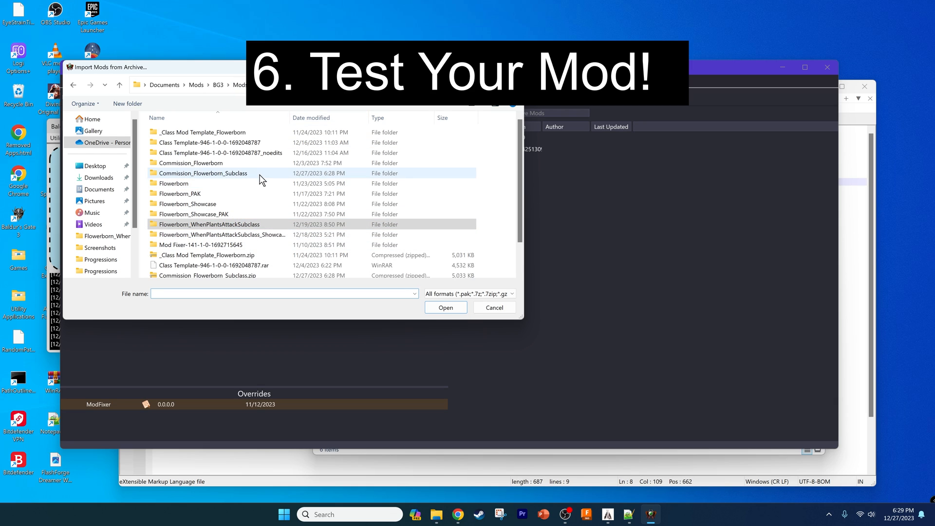
mouse_move(220, 179)
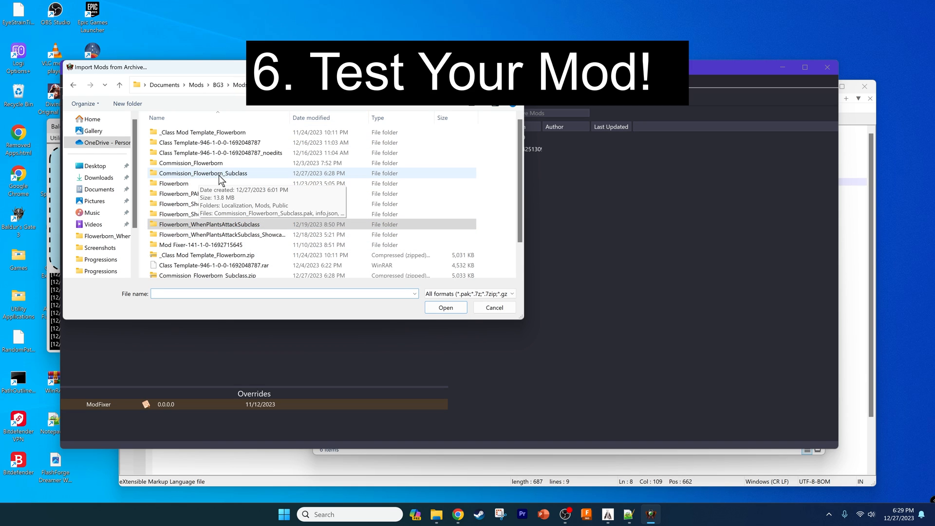
- Import Commission_Flowerborn_Subclass.pak into the Mod Manager and export the load order to the game
double_click(202, 173)
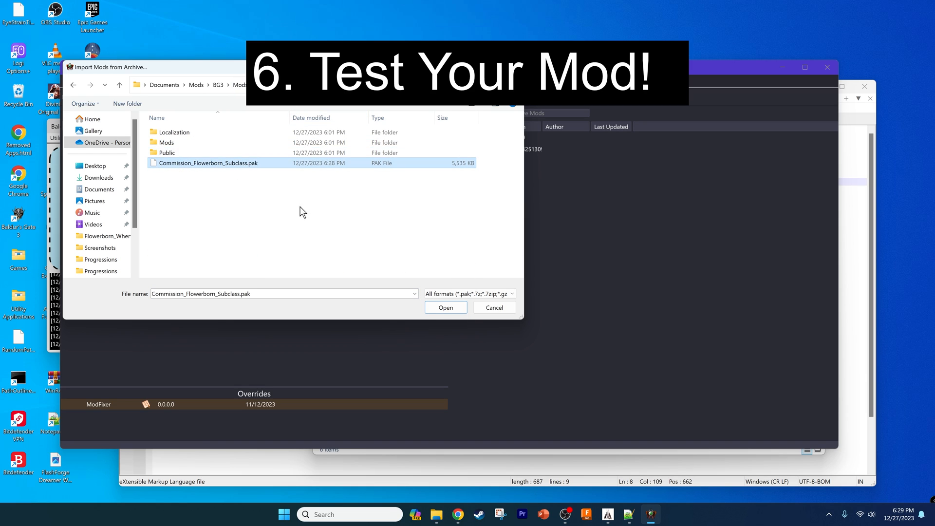
click(445, 308)
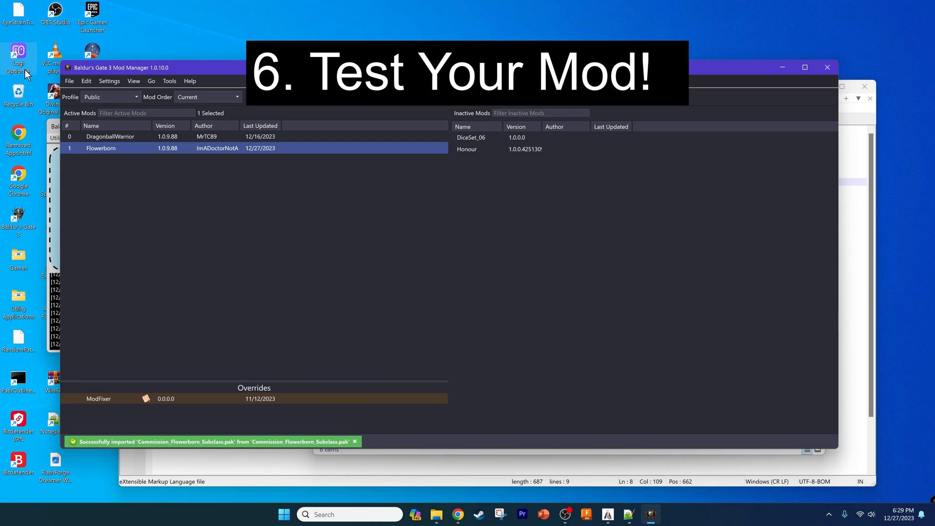
click(69, 80)
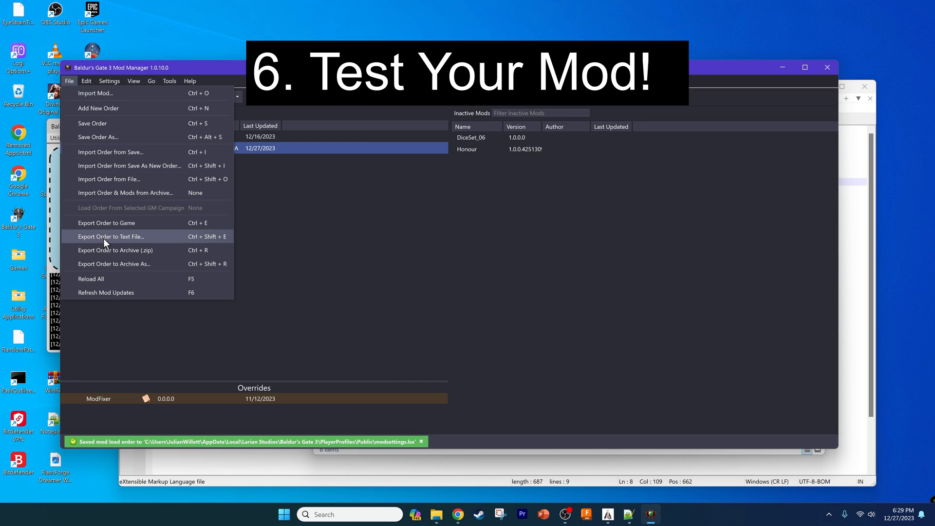
click(111, 236)
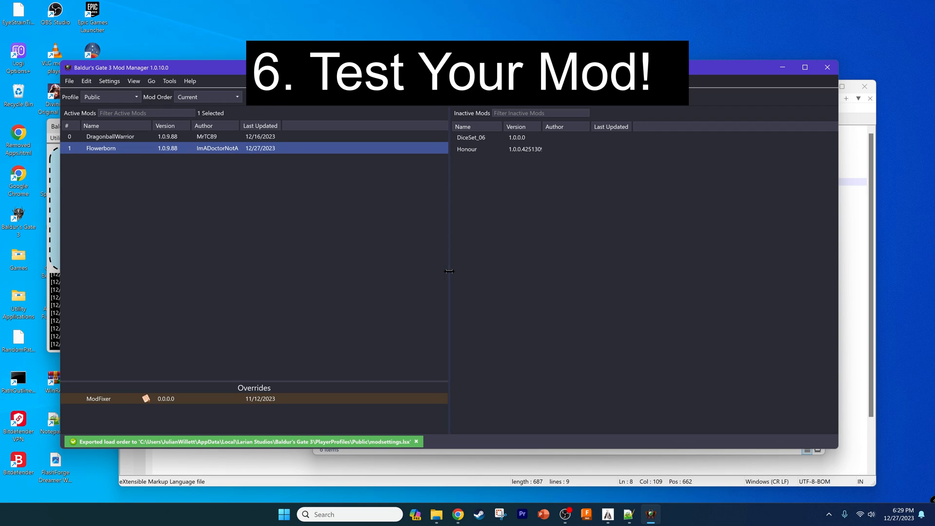
mouse_move(486, 308)
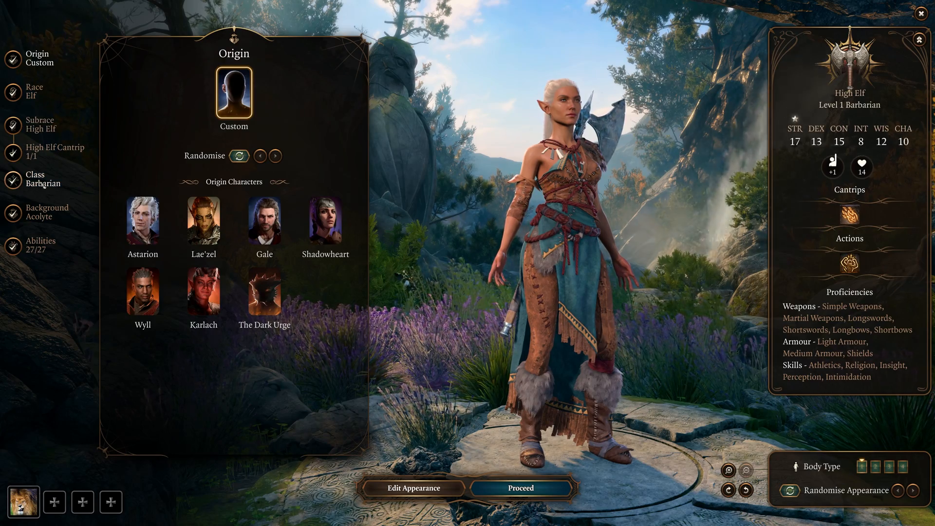
- Pick the Flowerborn class, preview Mendel's Pea Plant, then choose Combustible Lemon Tree
click(42, 179)
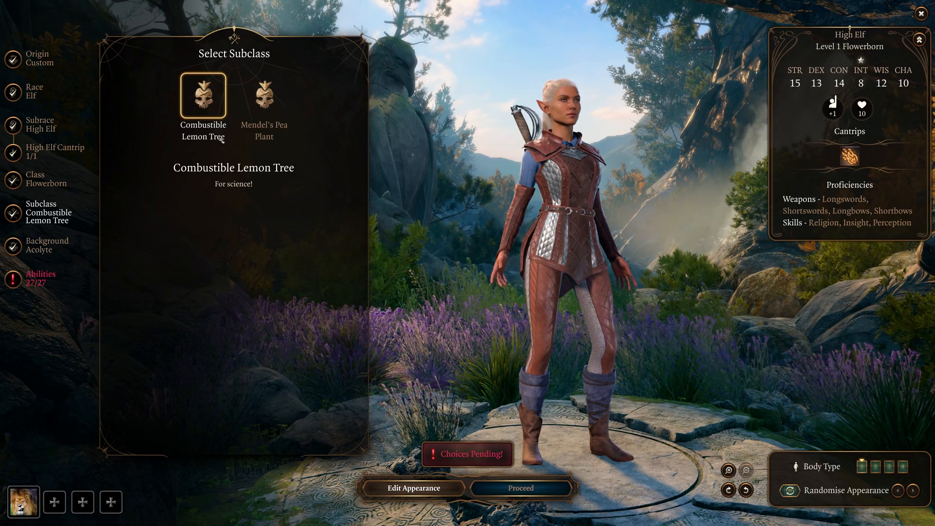
click(264, 96)
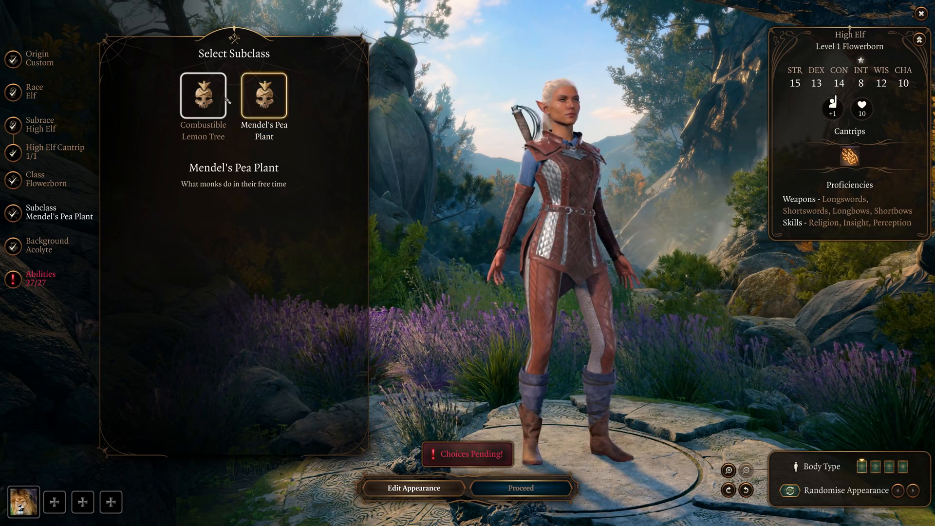
click(203, 96)
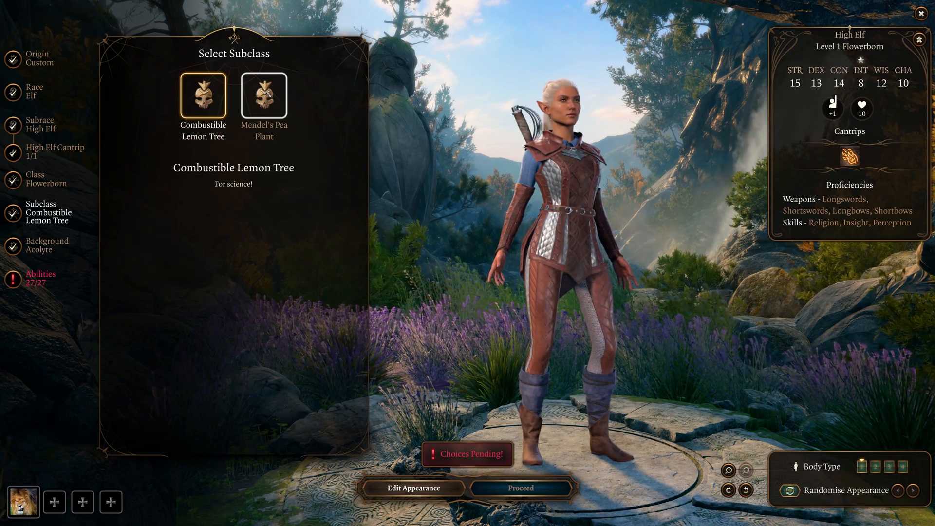